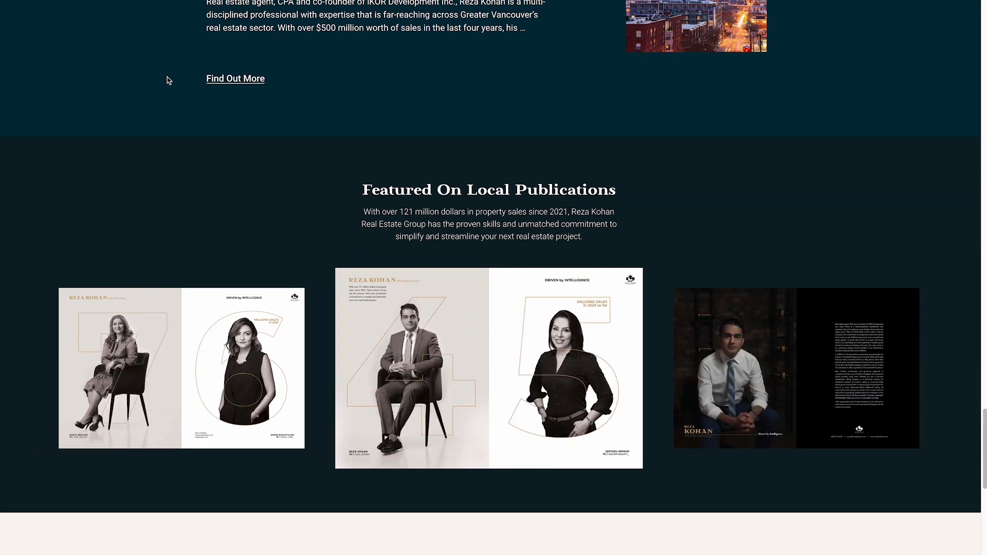
{"action": "mouse_move", "coordinate": [575, 161]}
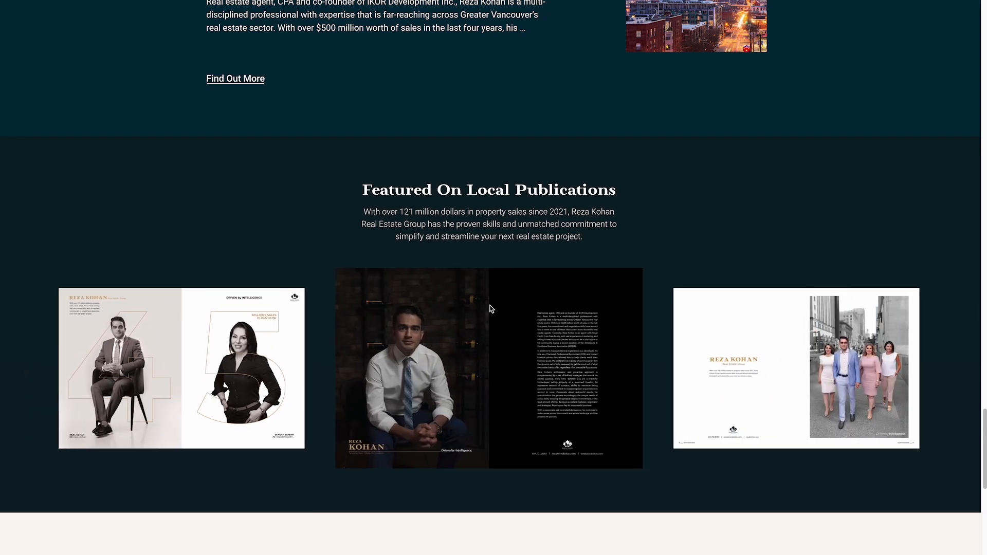
{"action": "mouse_move", "coordinate": [248, 358]}
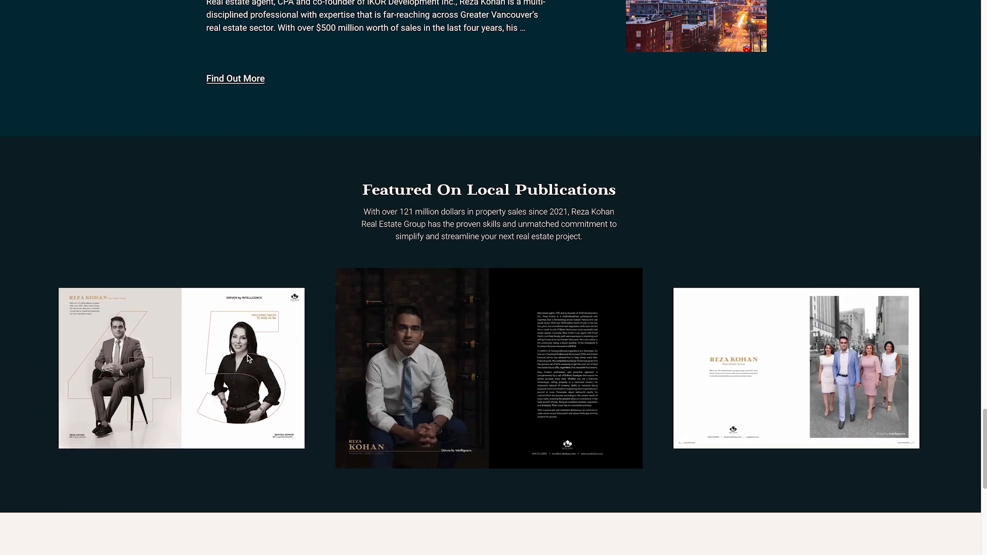
{"action": "mouse_move", "coordinate": [688, 536]}
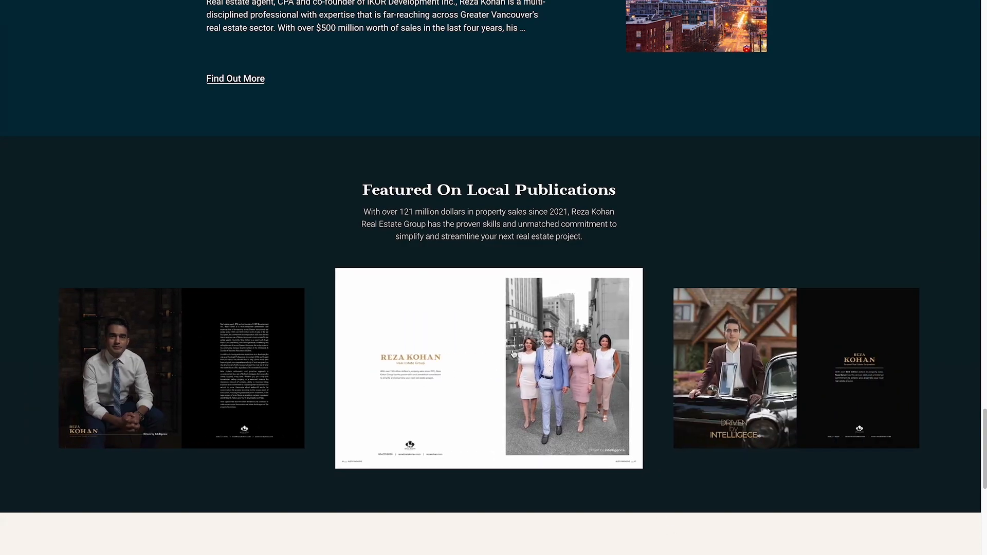
Step: Browse the example publication carousel, then open the Carousel Slide page in Elementor
{"action": "left_click", "coordinate": [488, 368]}
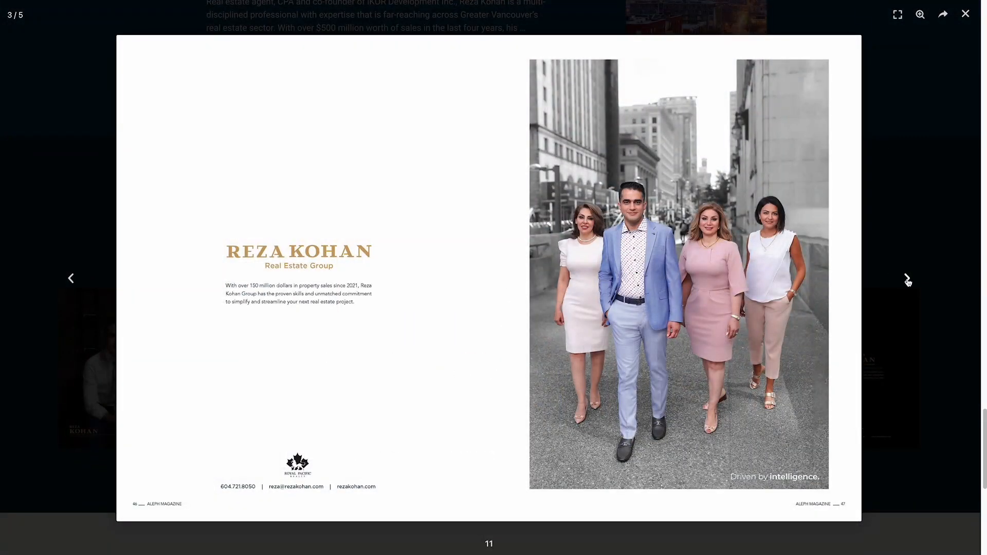
{"action": "left_click", "coordinate": [965, 13]}
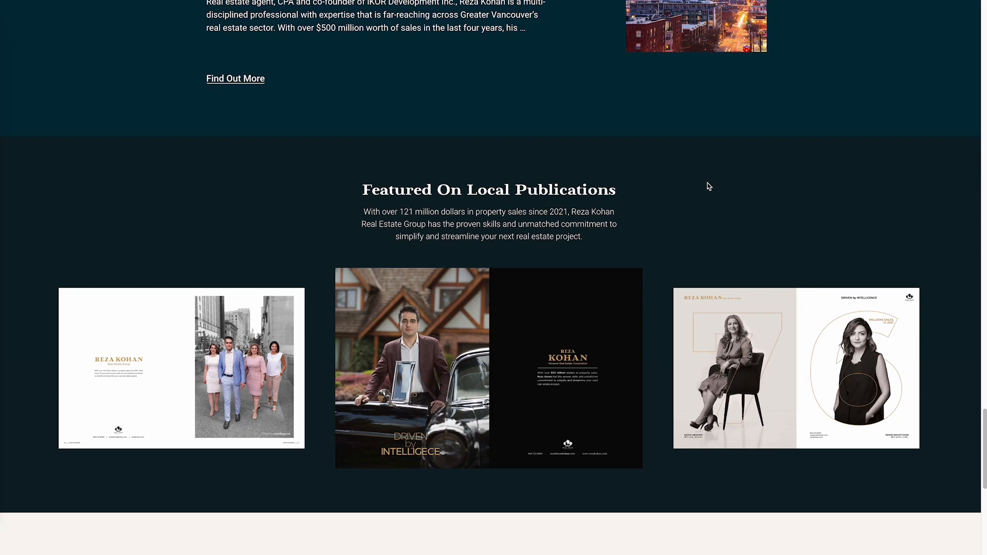
{"action": "scroll", "scroll_direction": "right", "scroll_amount": 3}
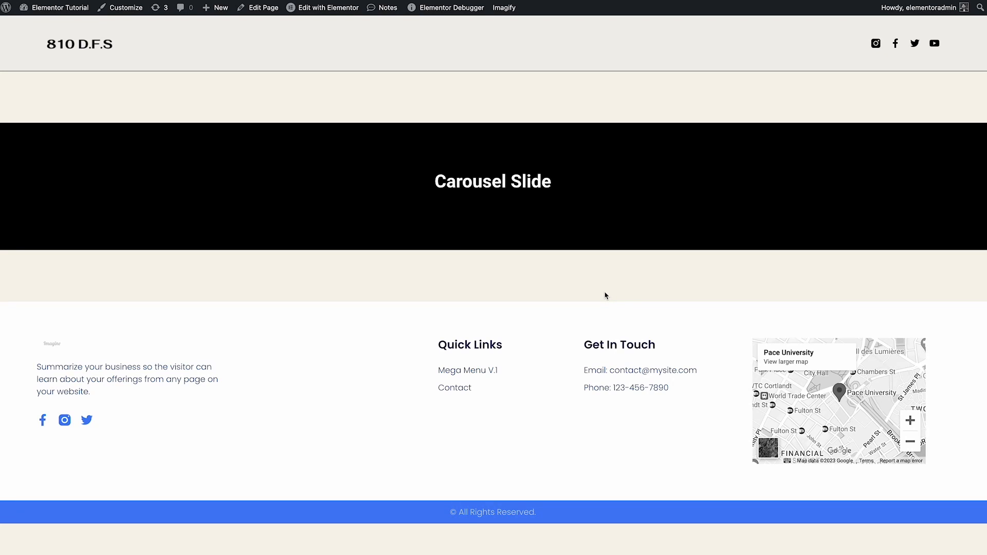
{"action": "mouse_move", "coordinate": [546, 231]}
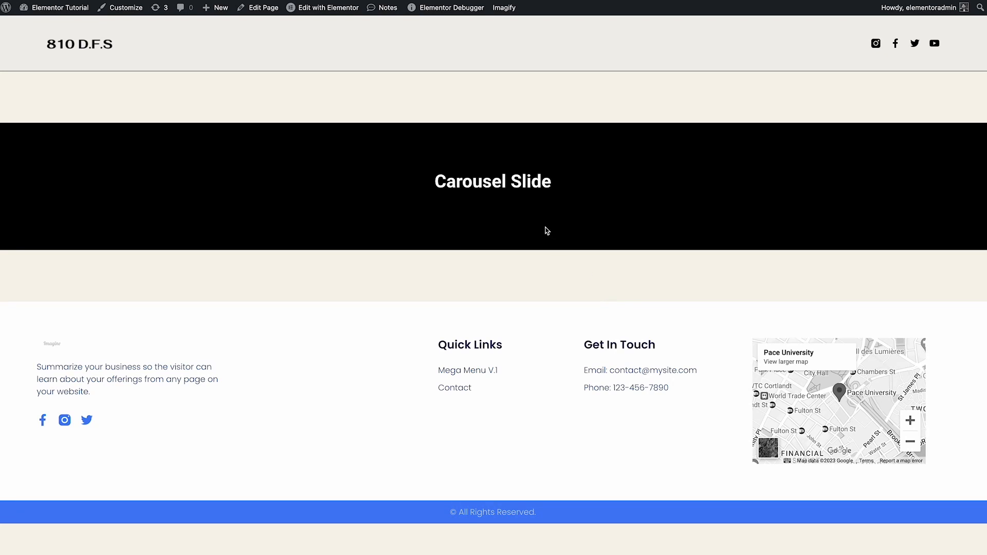
{"action": "mouse_move", "coordinate": [349, 18]}
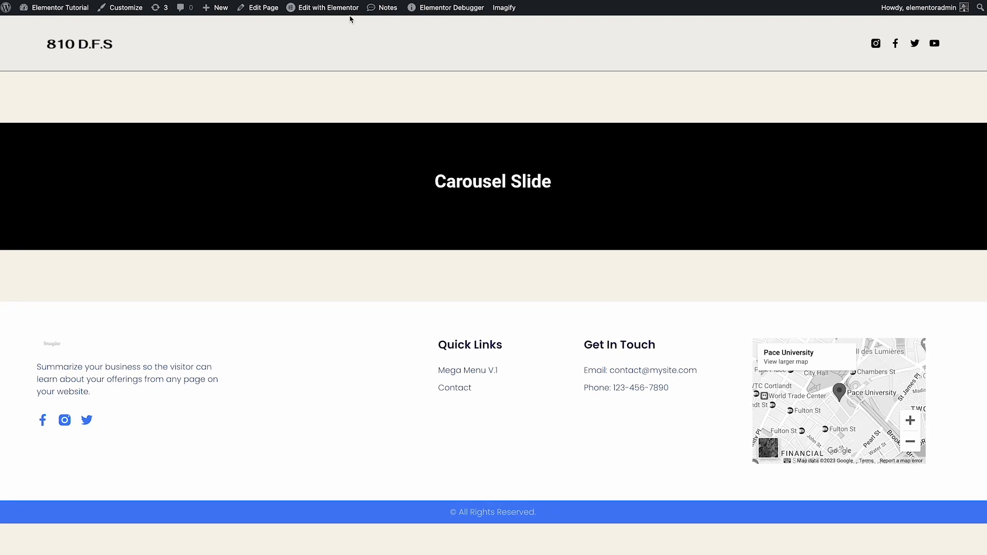
{"action": "left_click", "coordinate": [328, 7]}
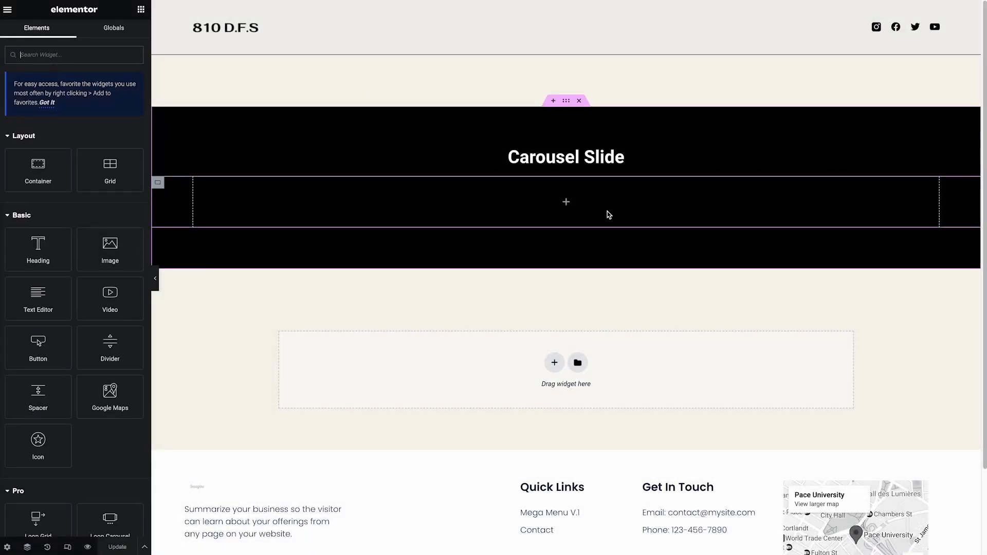
{"action": "mouse_move", "coordinate": [549, 201]}
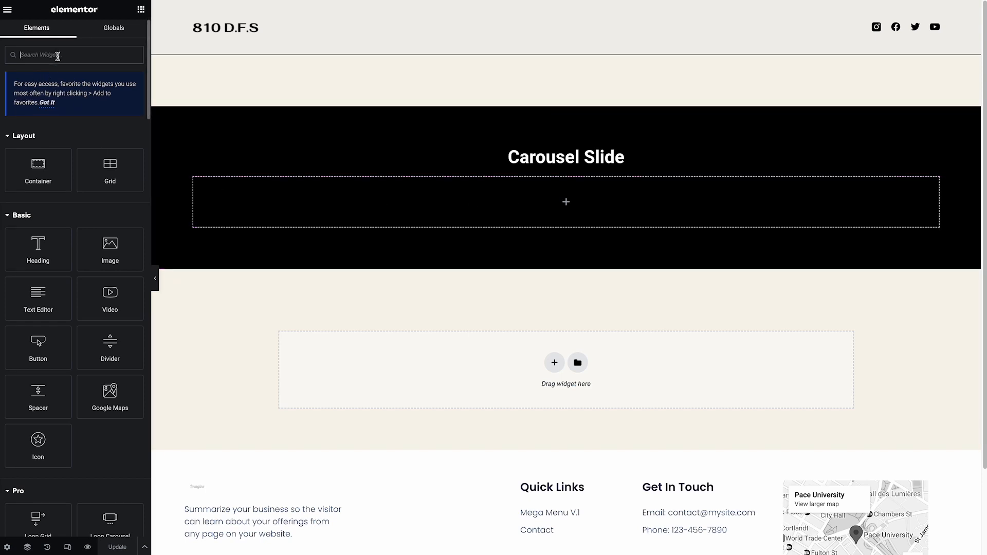
Step: Search the widgets for 'Image' to find the Image Carousel widget
{"action": "type", "text": "Image"}
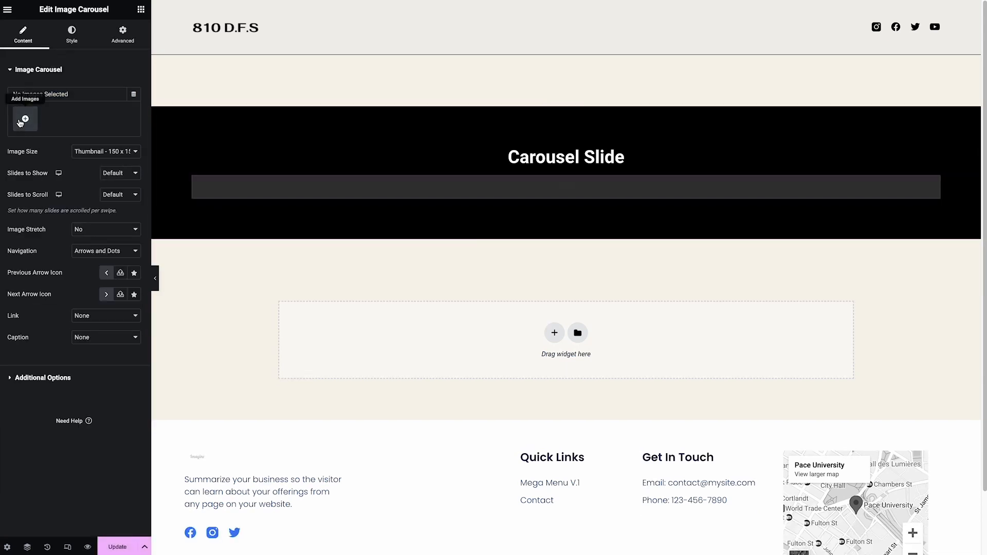
Step: Select the orange, blue, green, white and red images and create a new gallery from them
{"action": "left_click", "coordinate": [24, 119]}
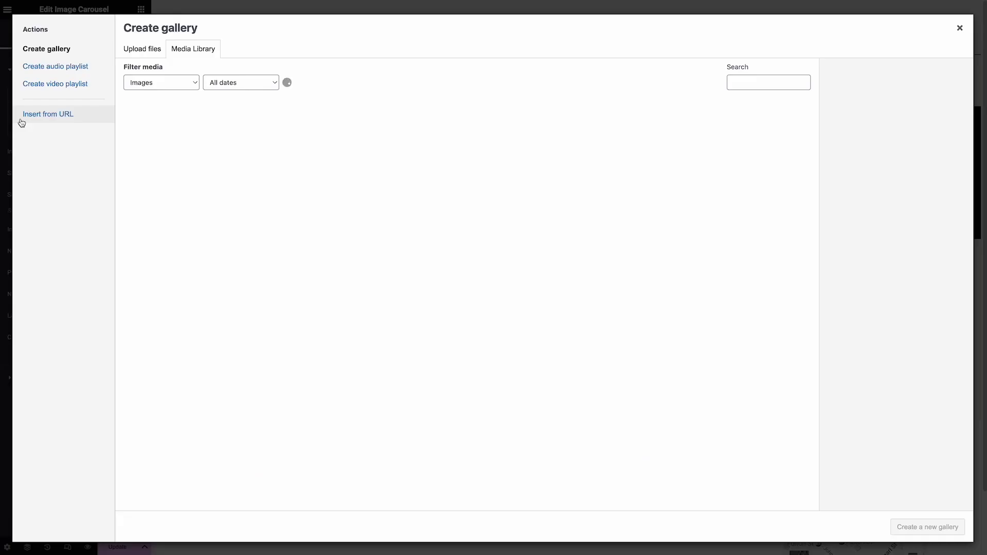
{"action": "left_click", "coordinate": [156, 134]}
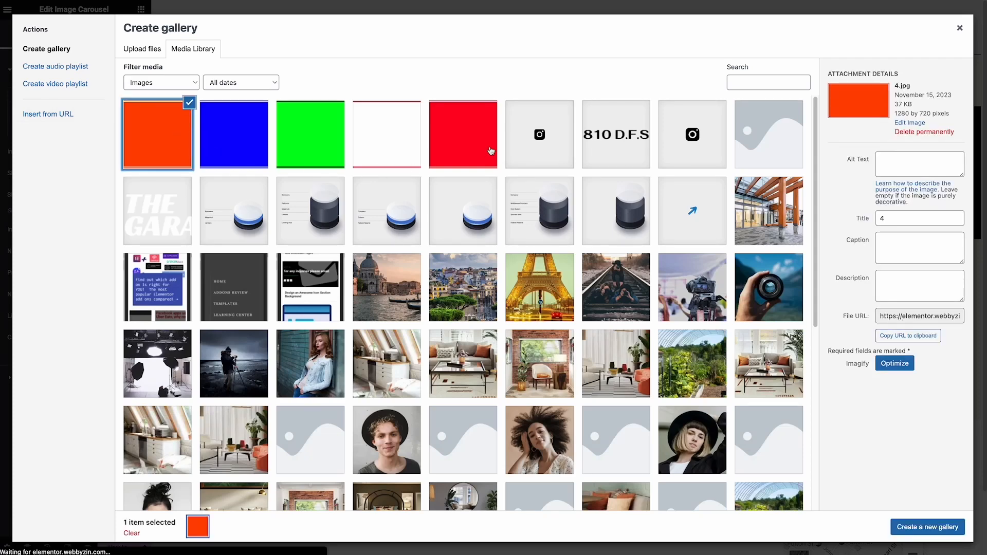
{"action": "left_click", "coordinate": [463, 134]}
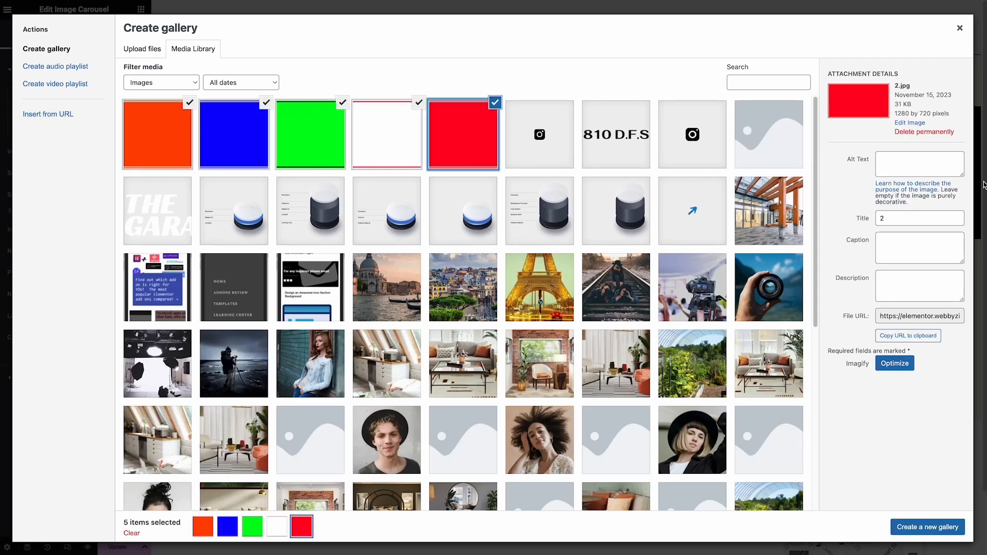
{"action": "left_click", "coordinate": [926, 527]}
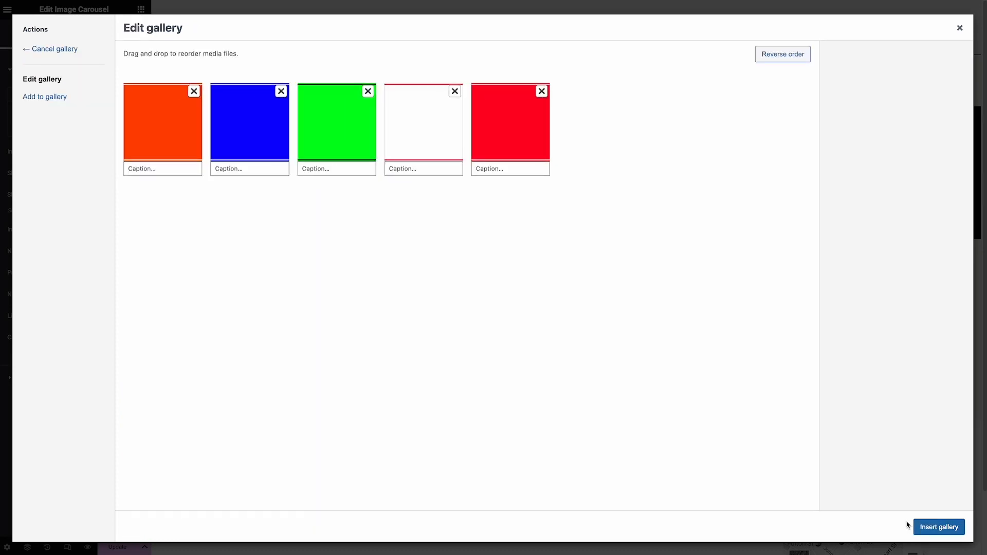
{"action": "mouse_move", "coordinate": [587, 112]}
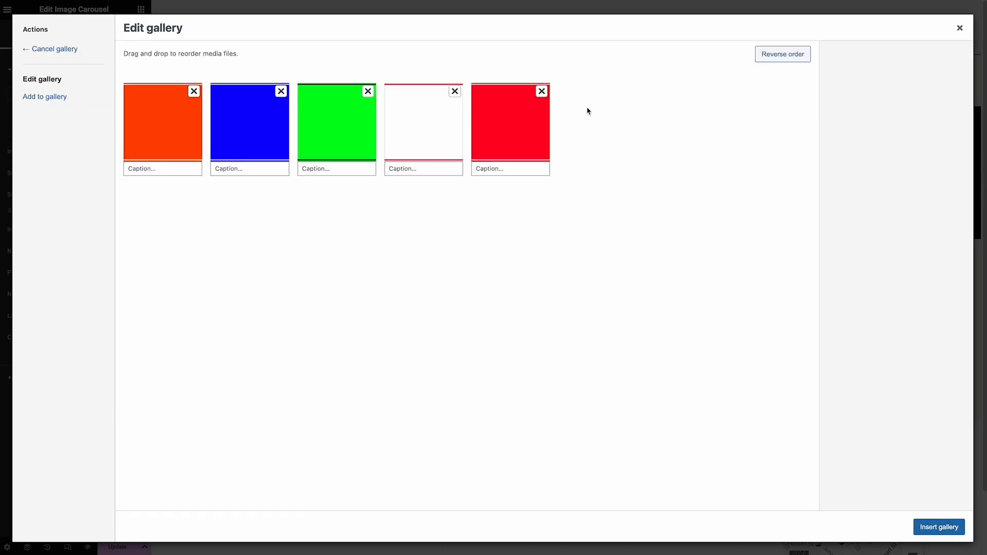
{"action": "mouse_move", "coordinate": [484, 147]}
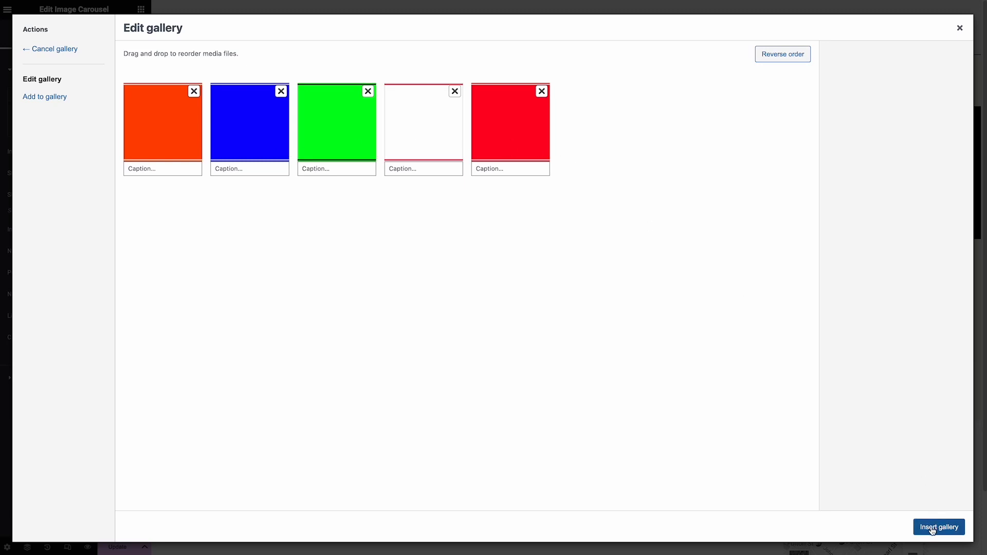
Step: Insert the gallery into the carousel with full-size images, three slides visible and arrows-only navigation
{"action": "left_click", "coordinate": [939, 527]}
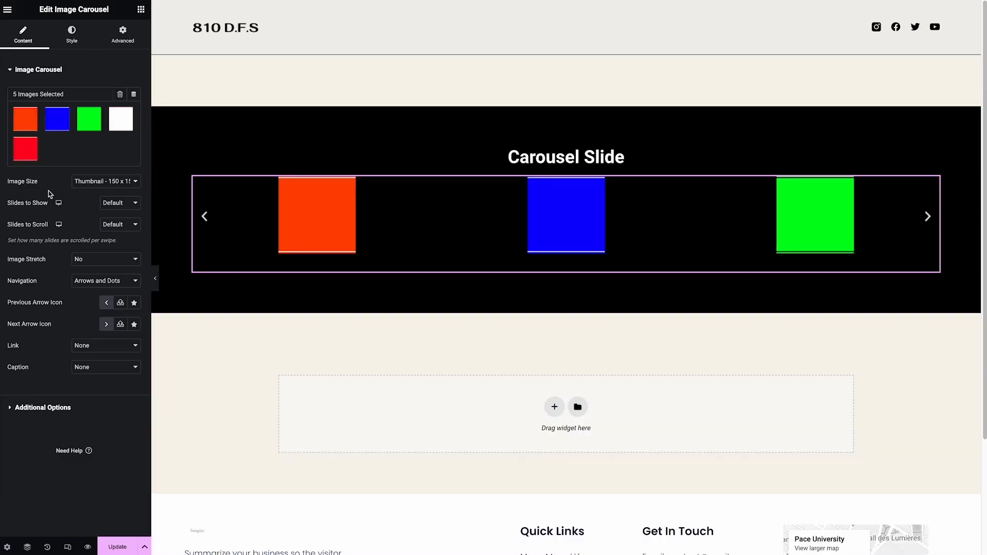
{"action": "left_click", "coordinate": [104, 181]}
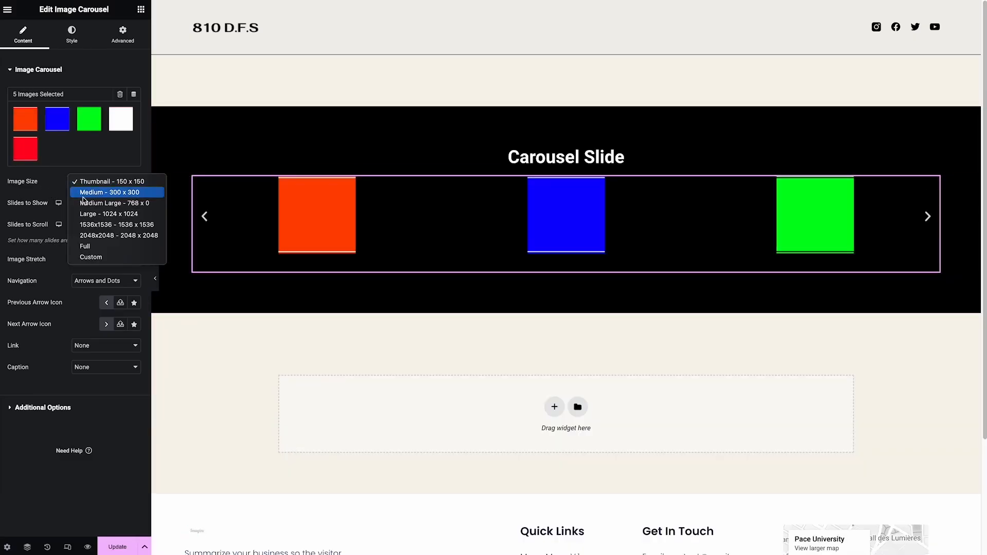
{"action": "left_click", "coordinate": [85, 246]}
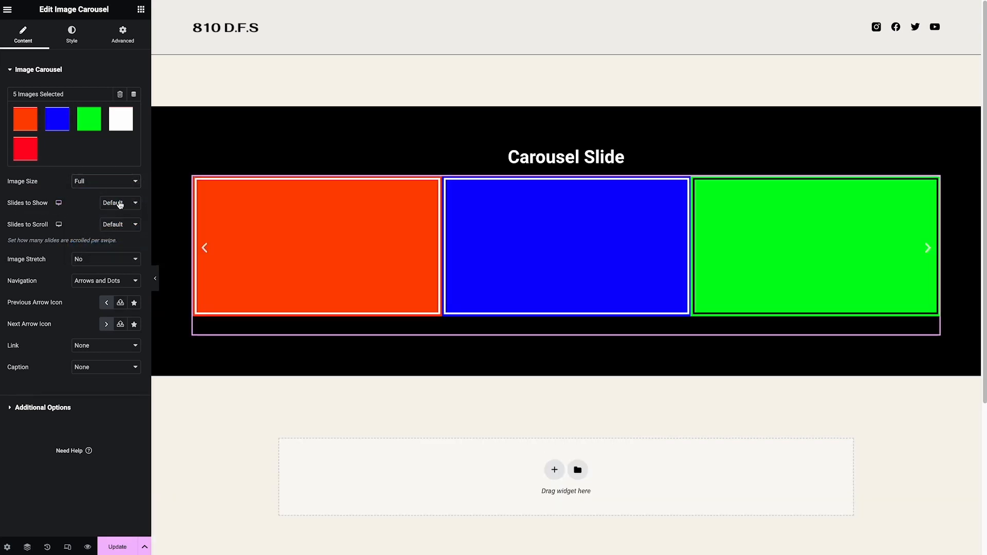
{"action": "left_click", "coordinate": [119, 203]}
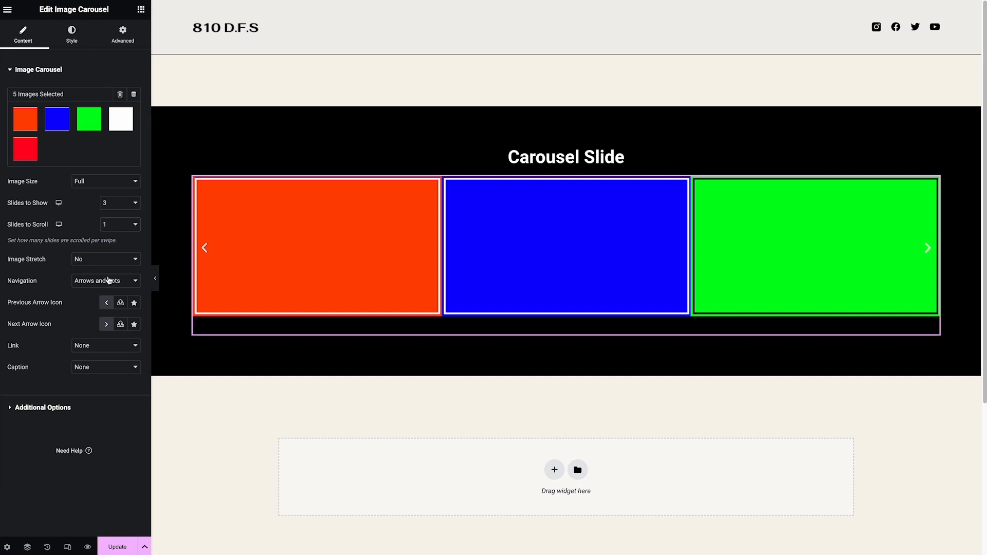
{"action": "left_click", "coordinate": [105, 279]}
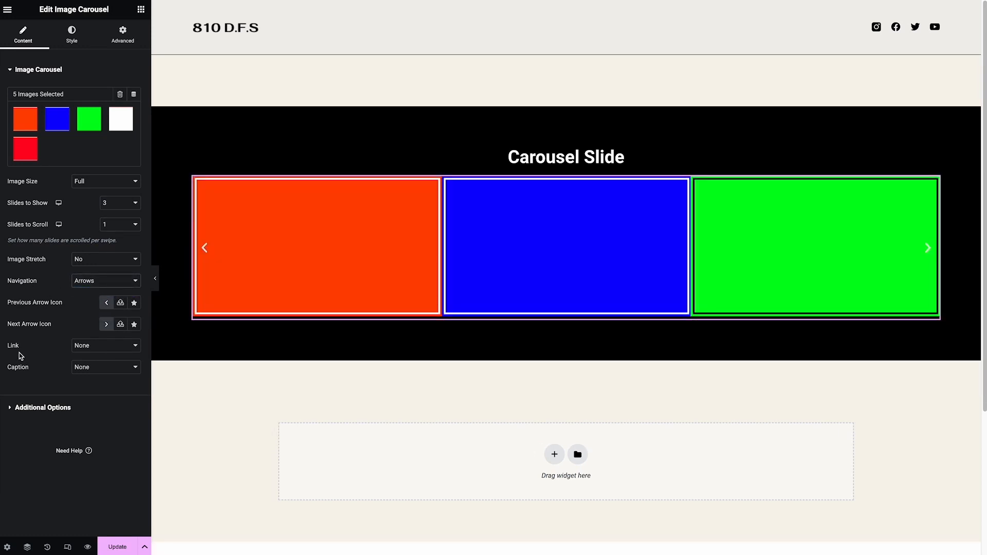
Step: Link slides to their media files with lightbox on, preview the blue slide, and reselect the carousel
{"action": "left_click", "coordinate": [105, 345]}
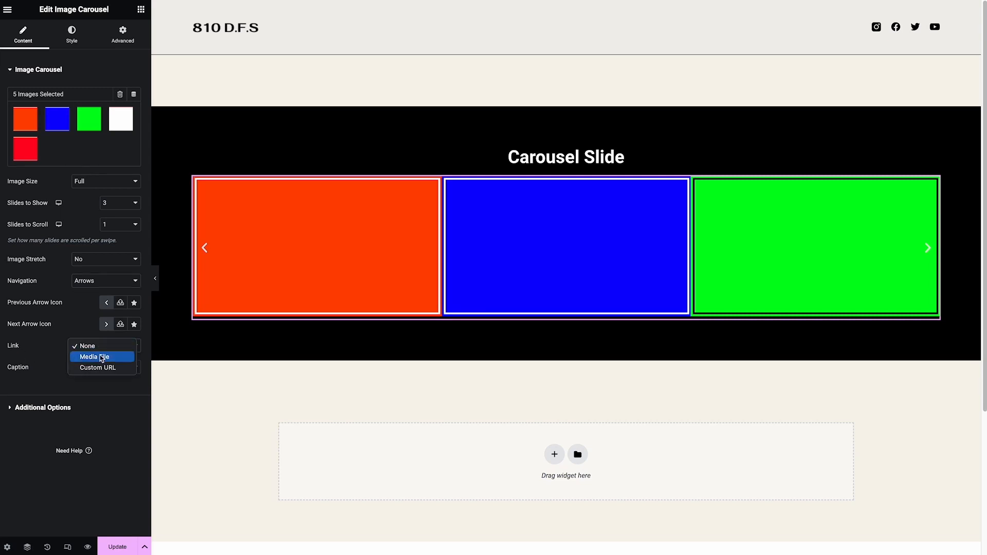
{"action": "left_click", "coordinate": [94, 356]}
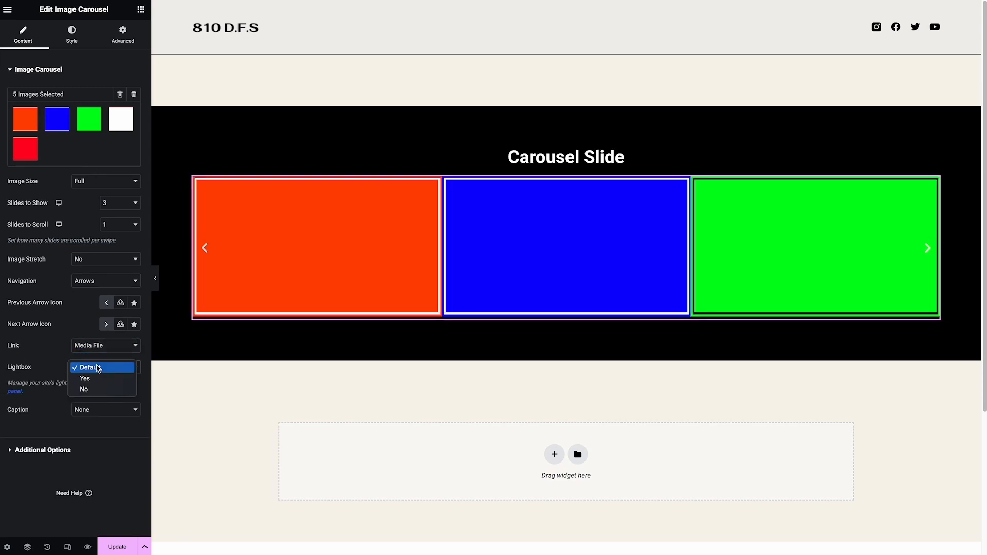
{"action": "left_click", "coordinate": [84, 378]}
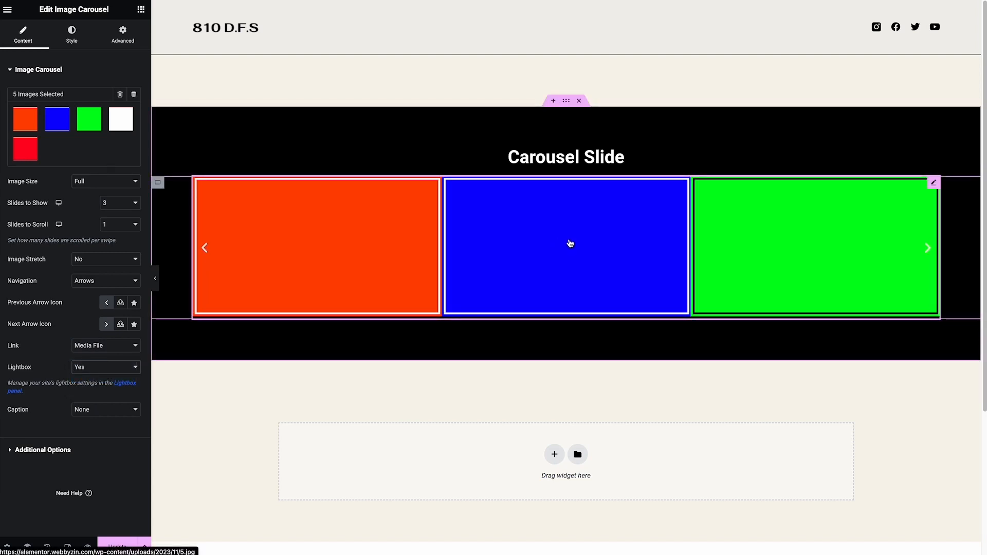
{"action": "left_click", "coordinate": [566, 246]}
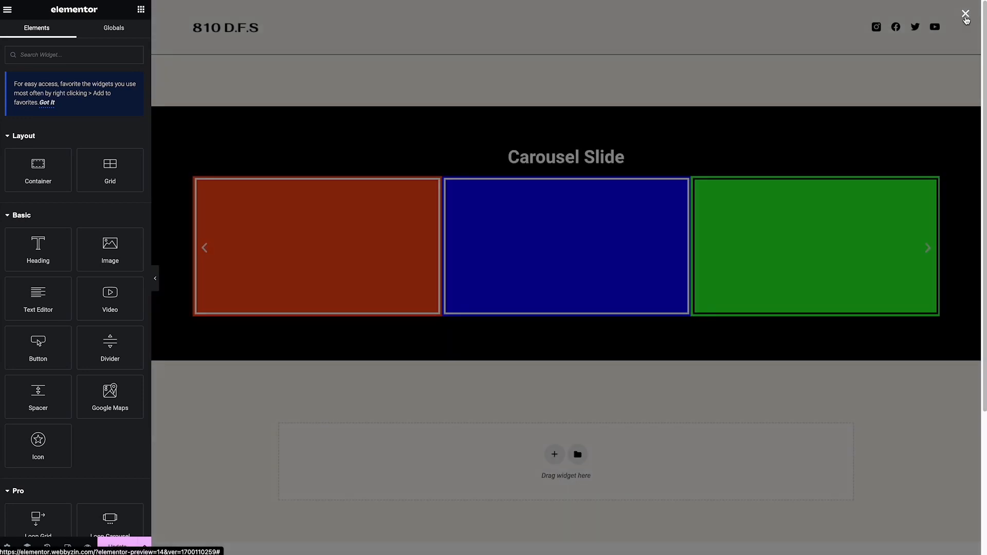
{"action": "left_click", "coordinate": [965, 14]}
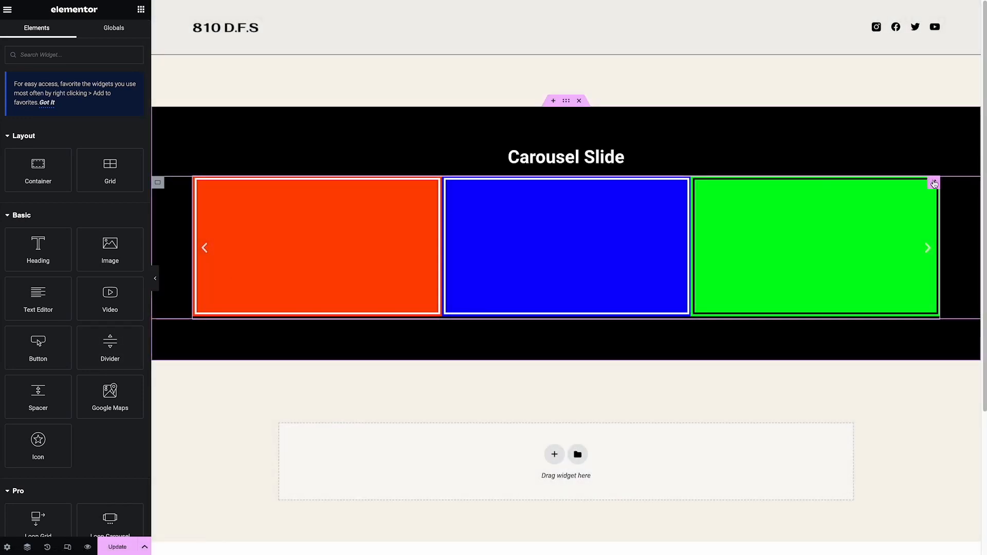
{"action": "left_click", "coordinate": [564, 247]}
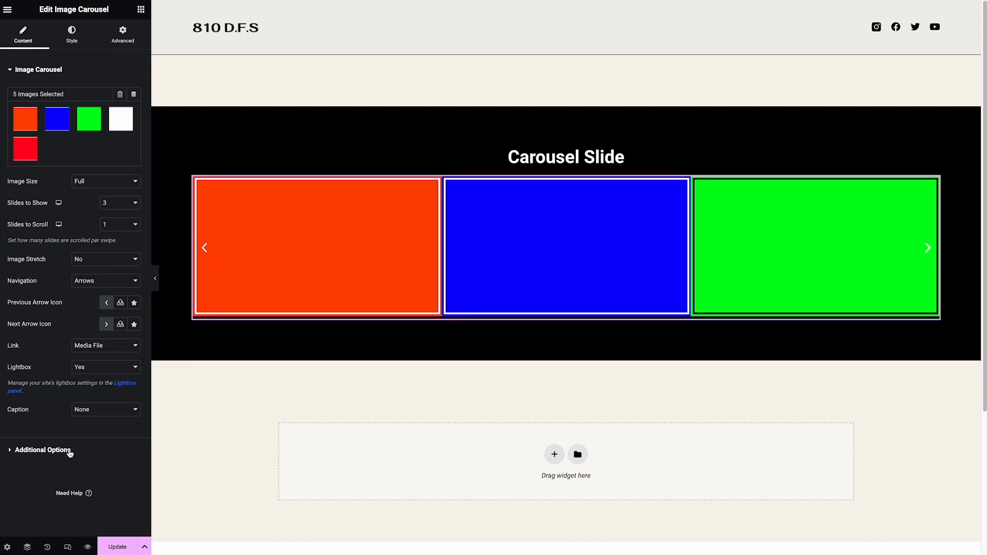
Step: Under Additional Options, set the carousel's Autoplay to No
{"action": "left_click", "coordinate": [43, 449]}
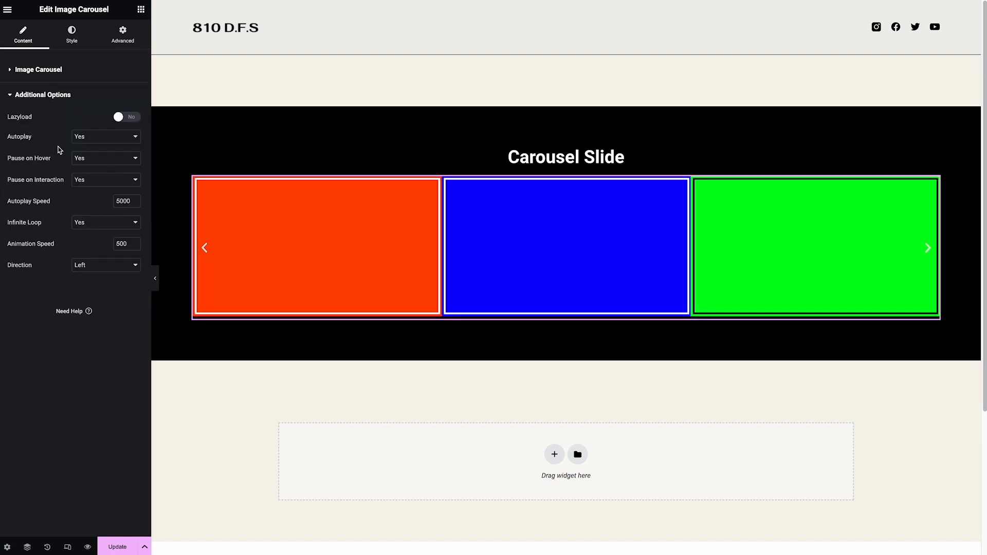
{"action": "left_click", "coordinate": [105, 136]}
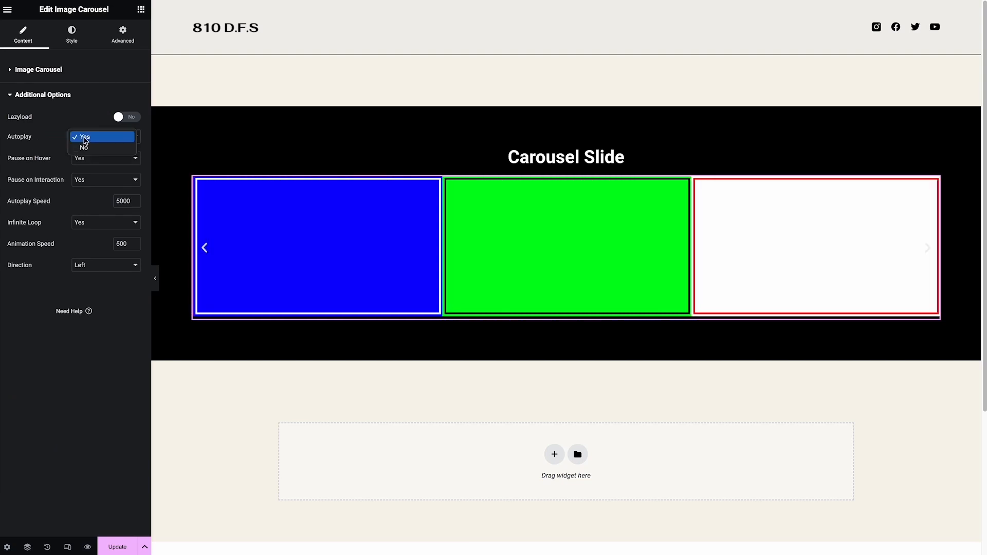
{"action": "left_click", "coordinate": [83, 147]}
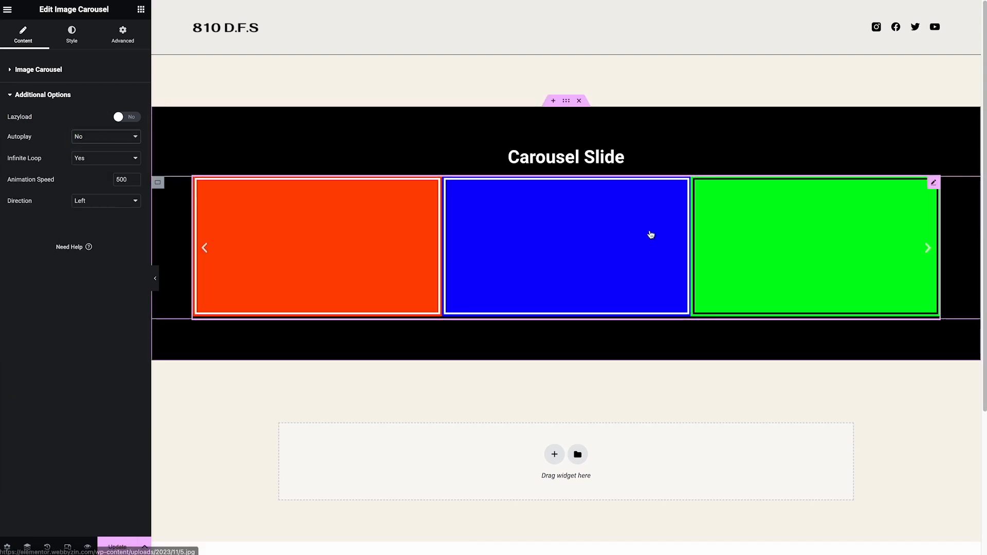
{"action": "mouse_move", "coordinate": [574, 245]}
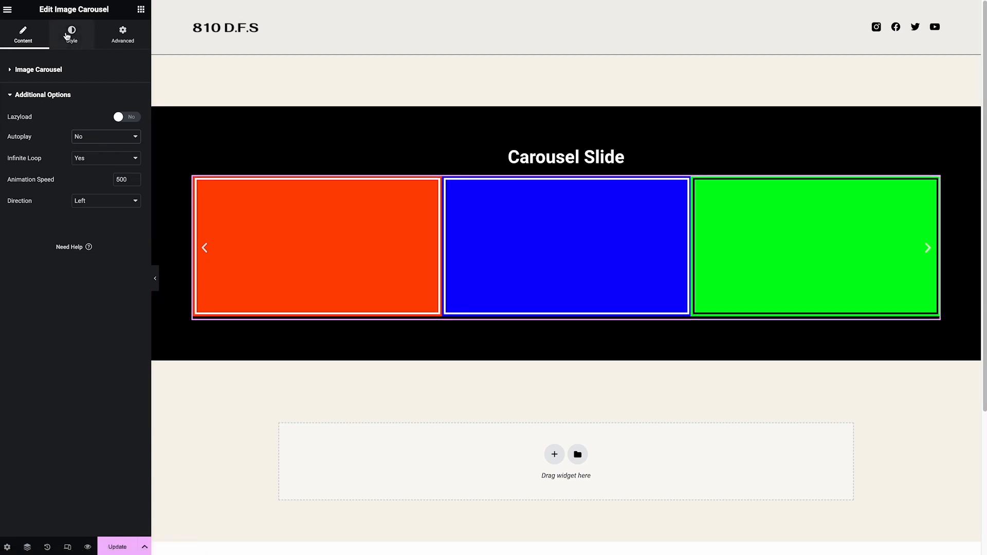
Step: In the Style settings, set the image Spacing to Custom
{"action": "left_click", "coordinate": [71, 35]}
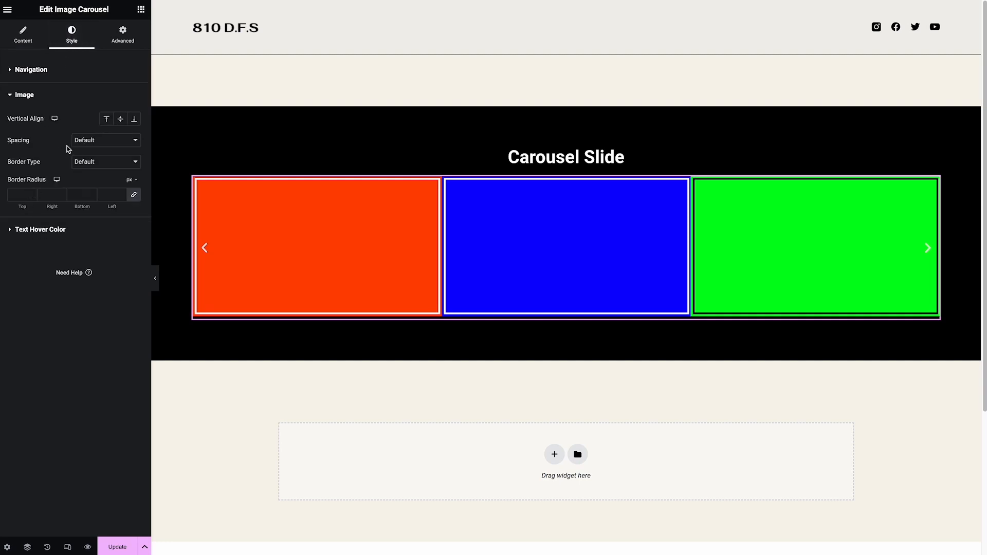
{"action": "left_click", "coordinate": [104, 140]}
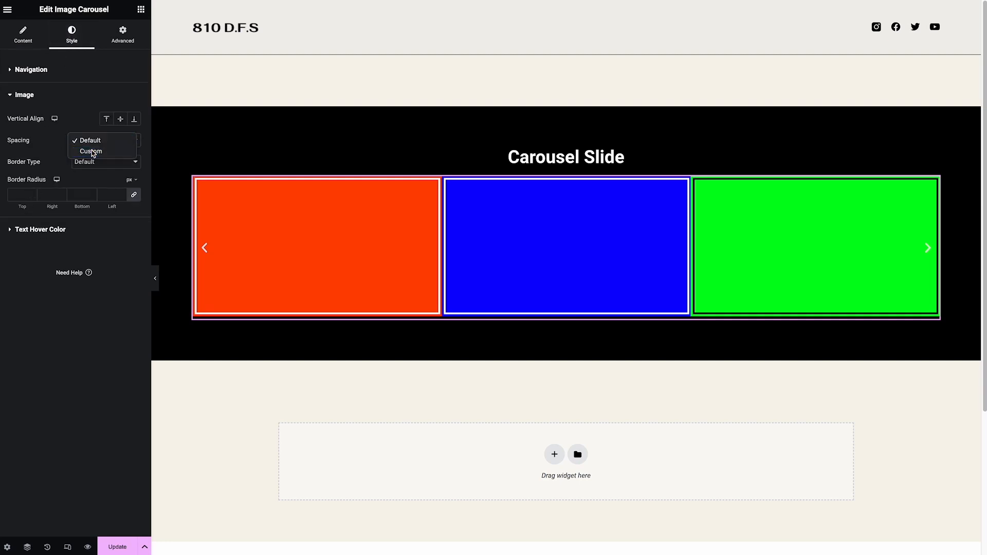
{"action": "left_click", "coordinate": [90, 151]}
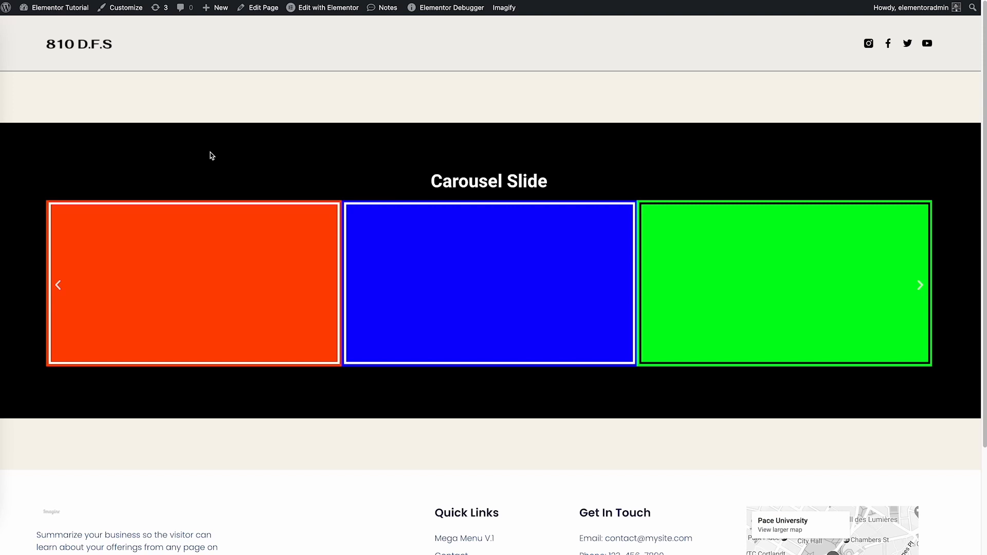
{"action": "mouse_move", "coordinate": [53, 267]}
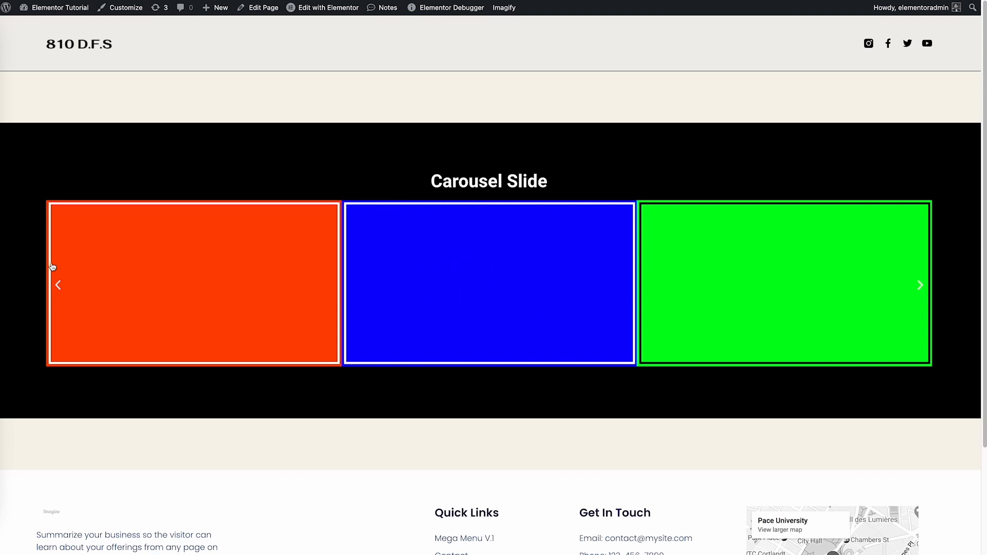
{"action": "mouse_move", "coordinate": [37, 287]}
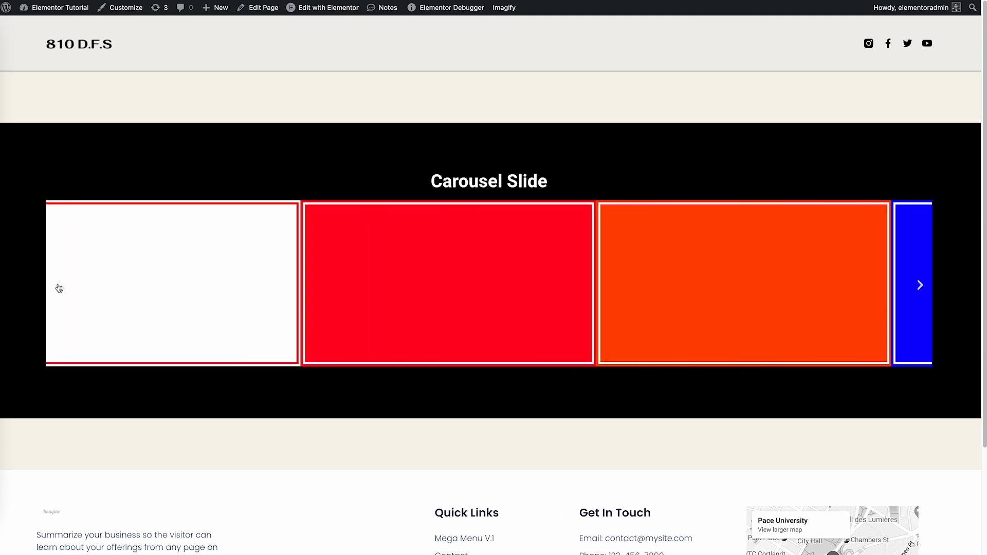
Step: Step the live carousel back through its coloured slides with the arrows
{"action": "left_click", "coordinate": [919, 284]}
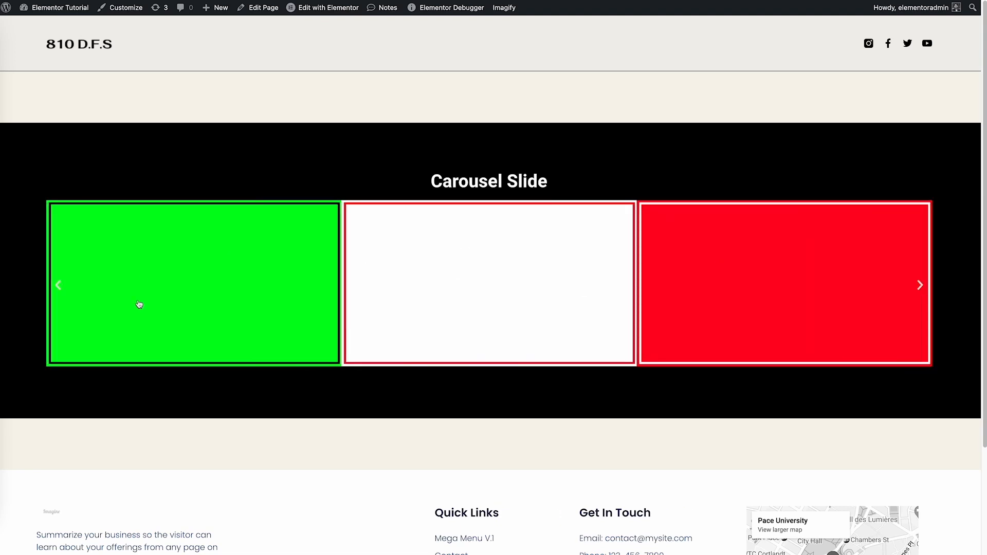
{"action": "left_click", "coordinate": [57, 284]}
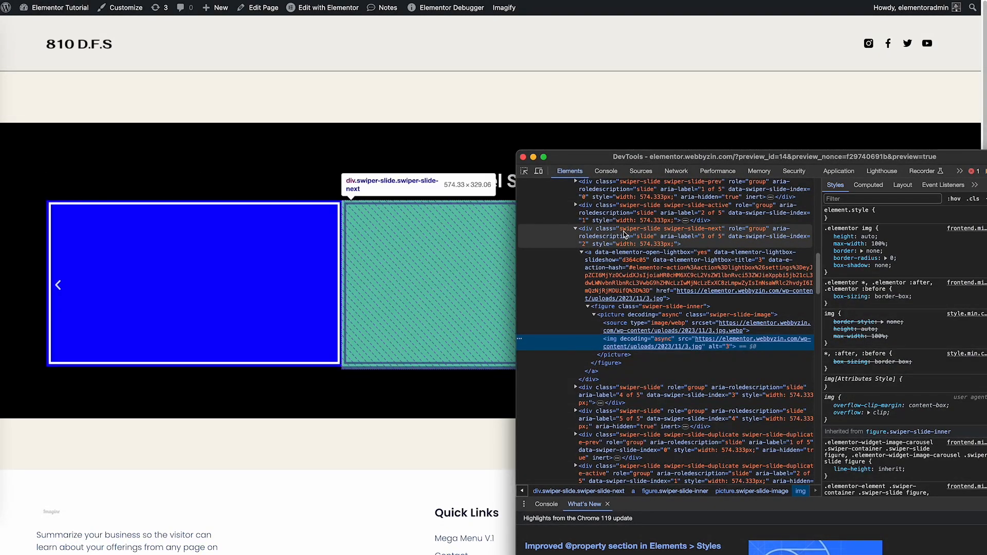
{"action": "mouse_move", "coordinate": [655, 234]}
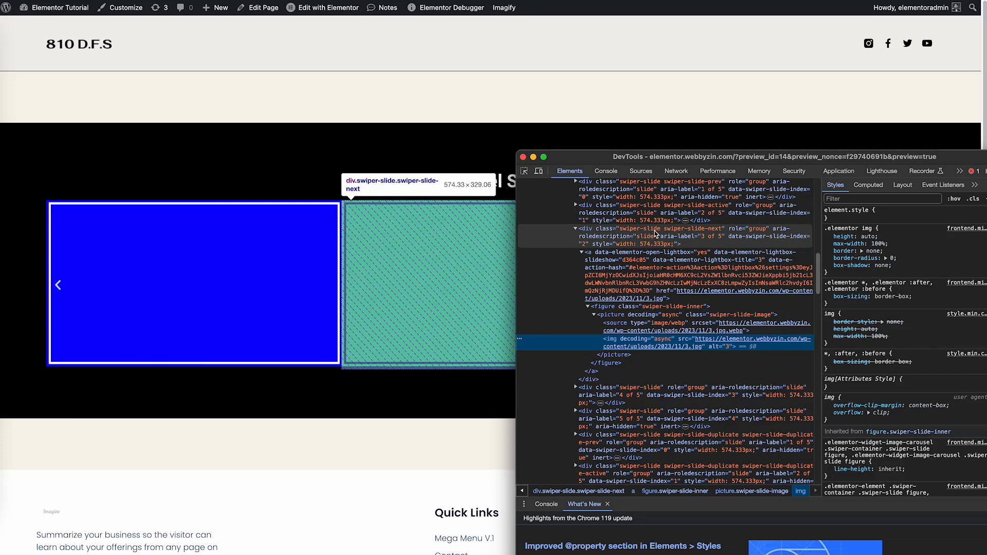
{"action": "mouse_move", "coordinate": [715, 234]}
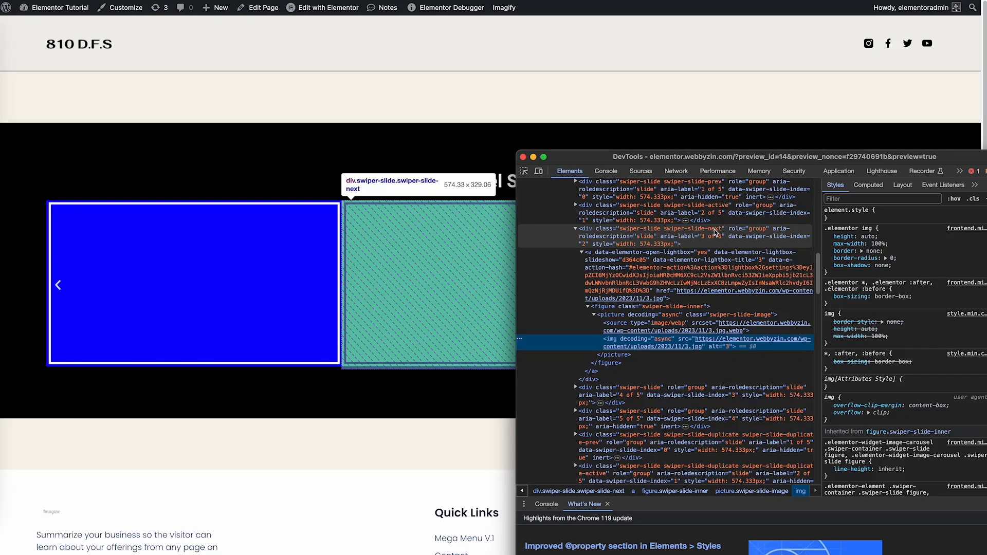
{"action": "mouse_move", "coordinate": [627, 231]}
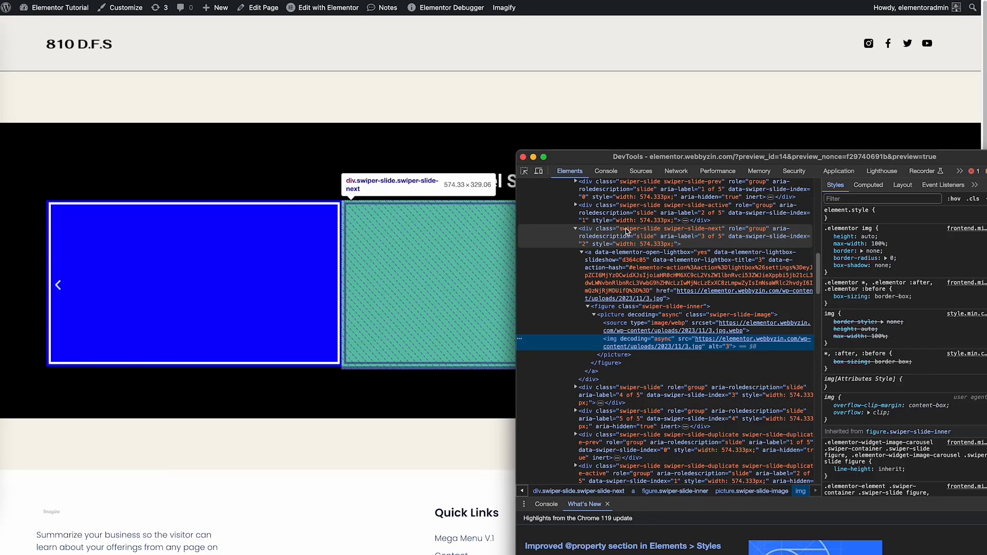
{"action": "mouse_move", "coordinate": [221, 256]}
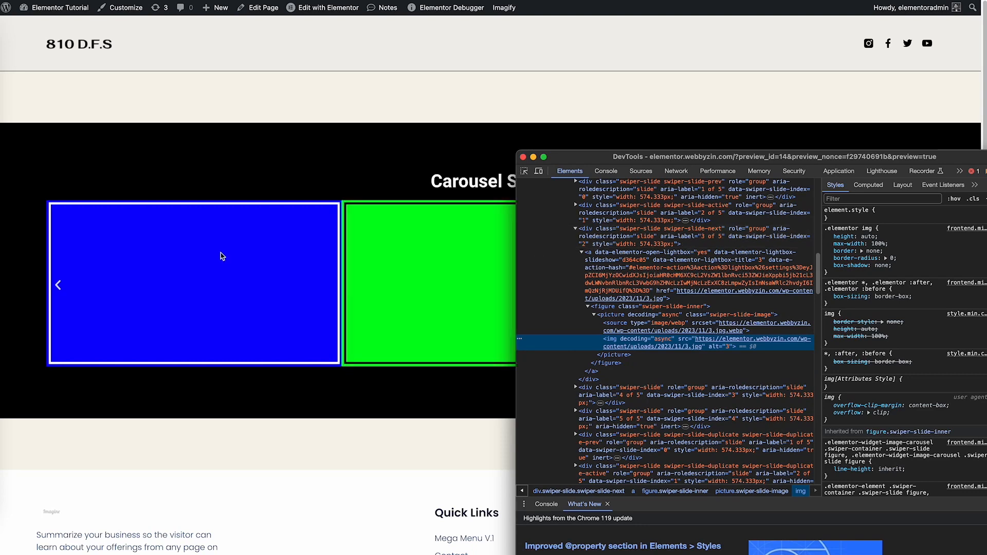
Step: Inspect the blue slide image's markup in Chrome DevTools
{"action": "right_click", "coordinate": [220, 255]}
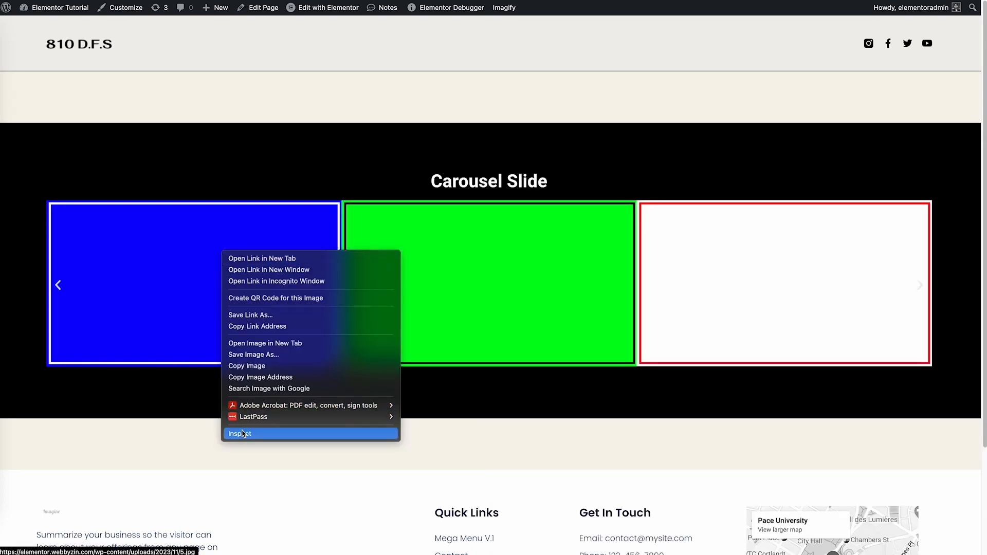
{"action": "left_click", "coordinate": [240, 433]}
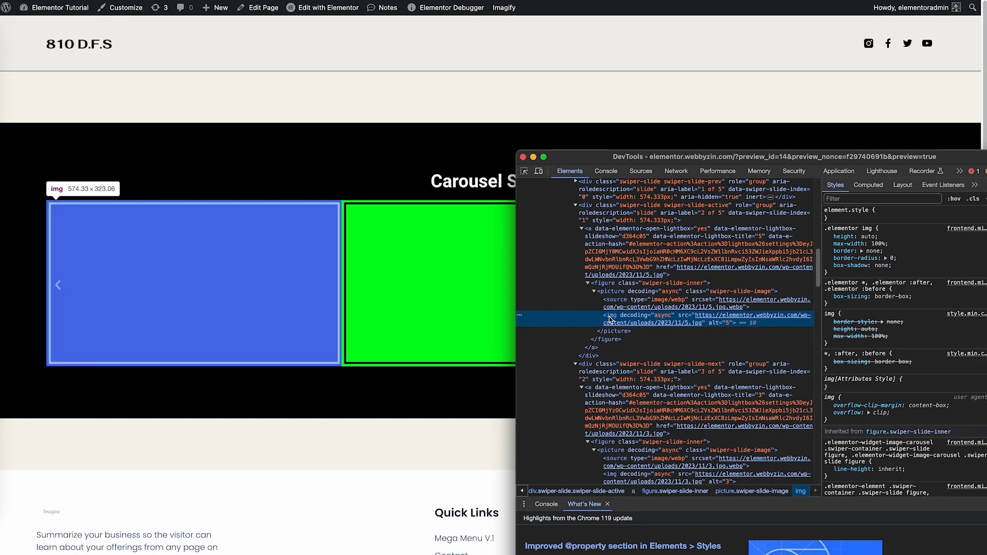
{"action": "mouse_move", "coordinate": [578, 211]}
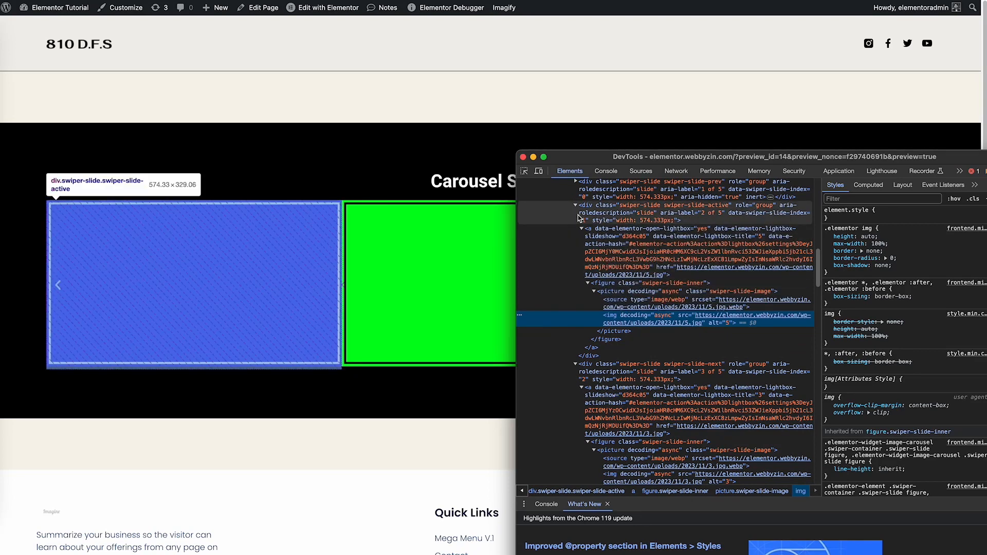
{"action": "mouse_move", "coordinate": [649, 213]}
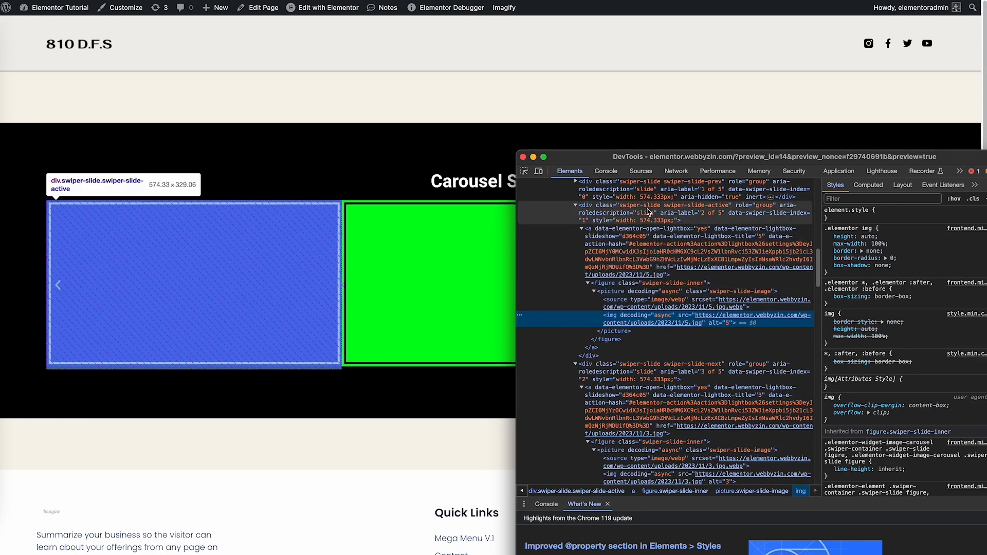
{"action": "mouse_move", "coordinate": [759, 170]}
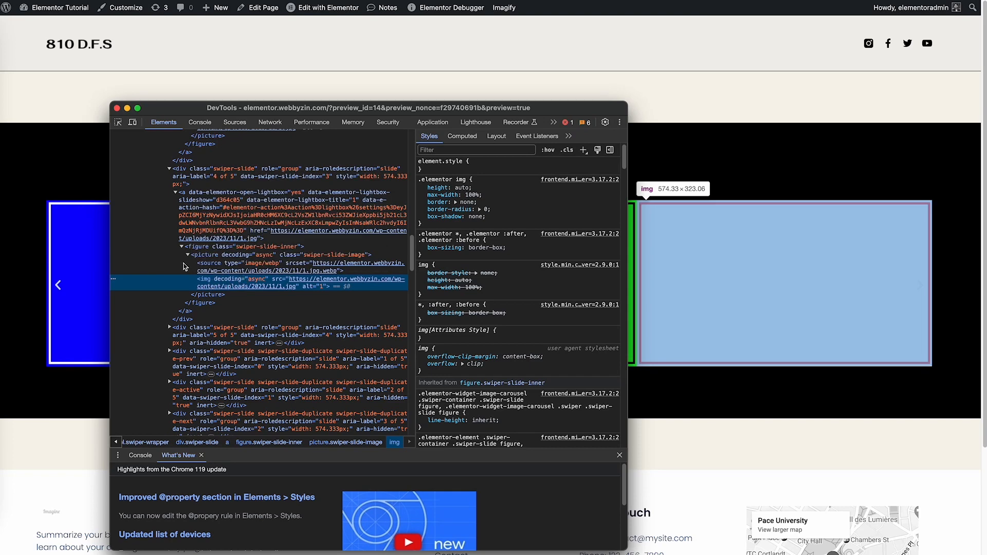
{"action": "mouse_move", "coordinate": [249, 171]}
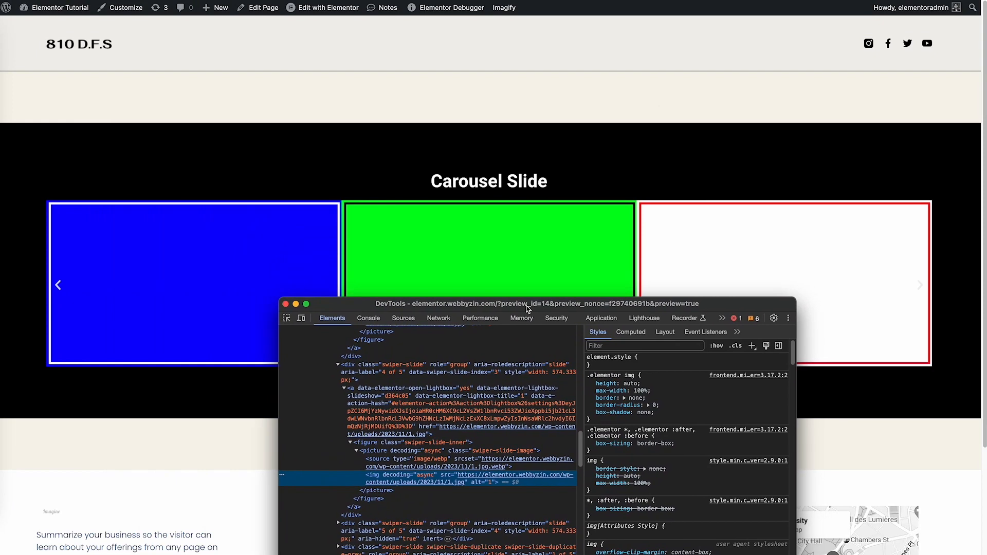
{"action": "mouse_move", "coordinate": [709, 256]}
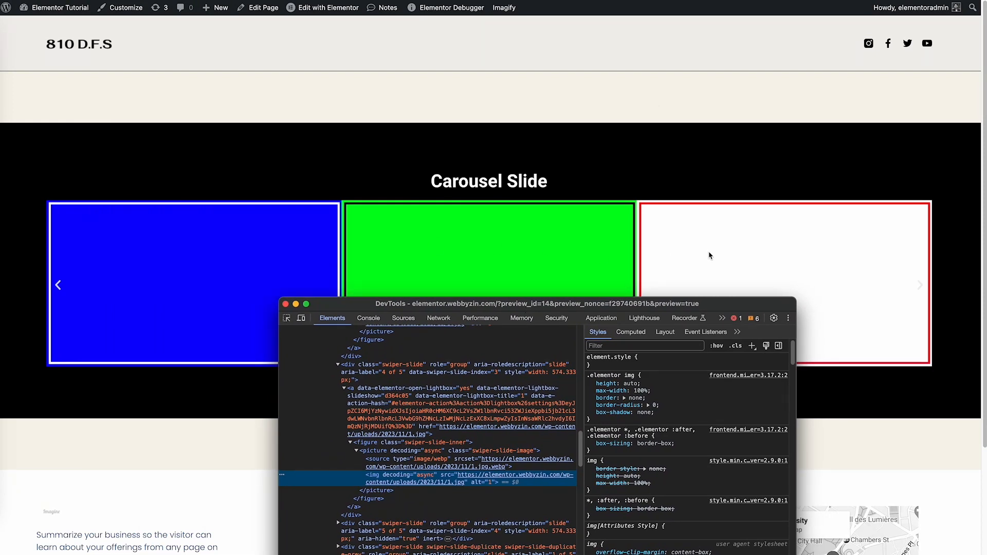
{"action": "mouse_move", "coordinate": [390, 369]}
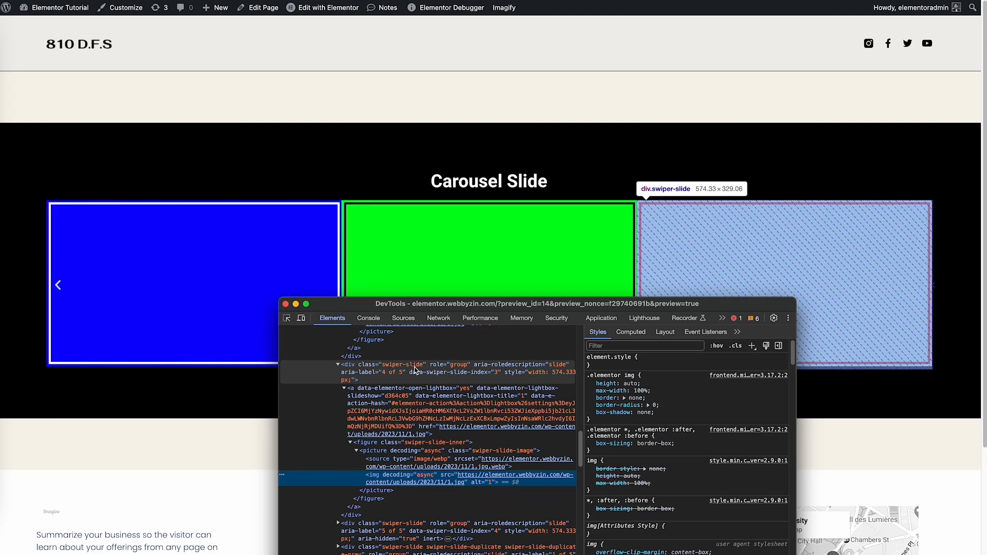
{"action": "mouse_move", "coordinate": [276, 263]}
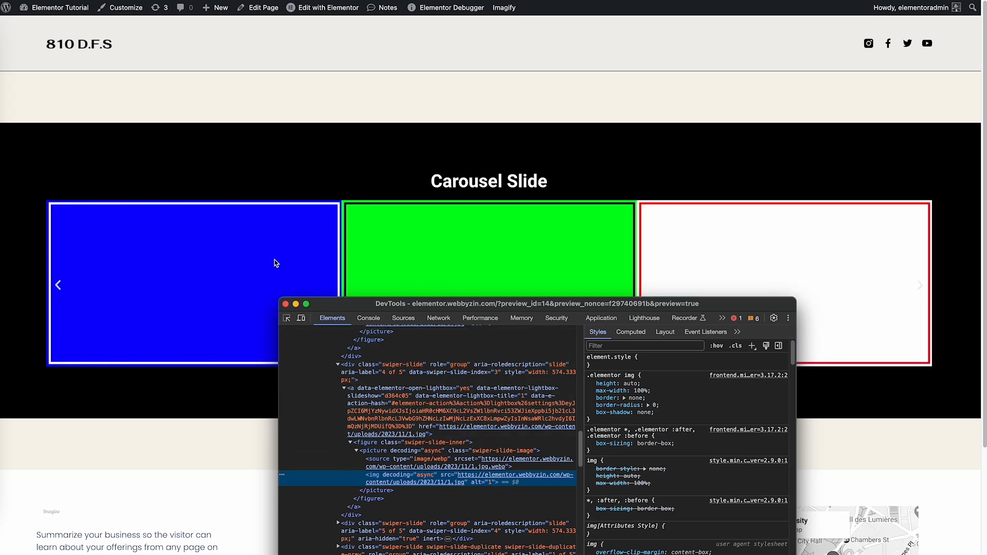
{"action": "mouse_move", "coordinate": [644, 270]}
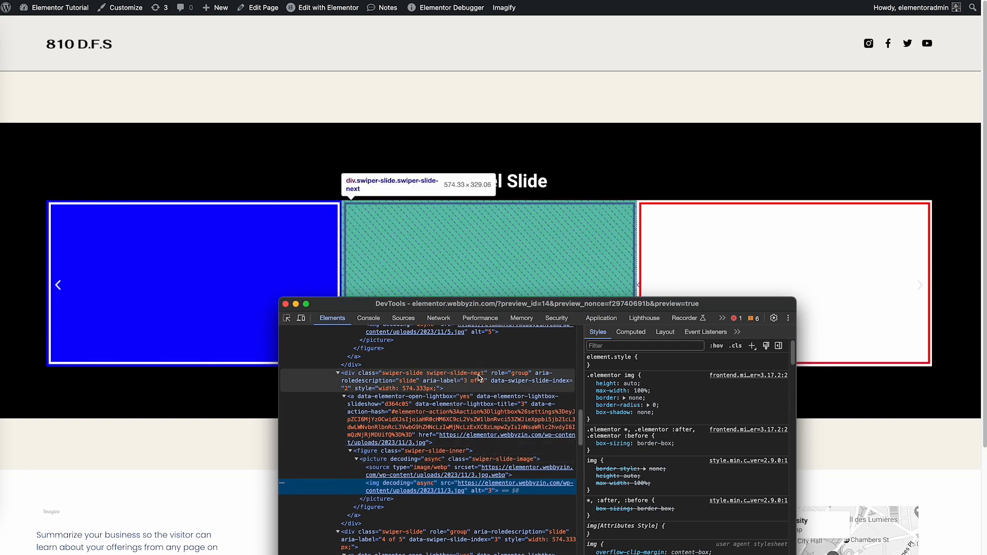
{"action": "mouse_move", "coordinate": [450, 266]}
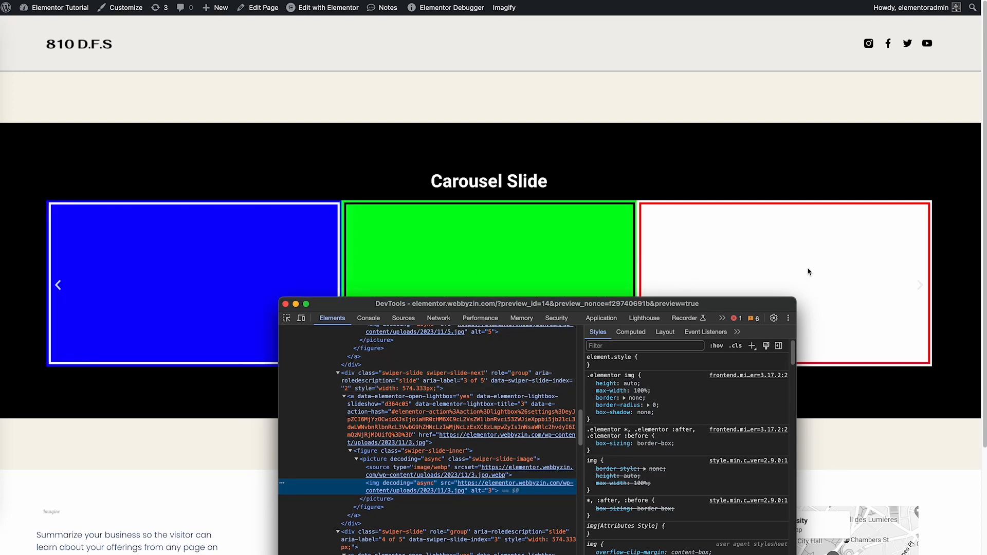
{"action": "mouse_move", "coordinate": [56, 285]}
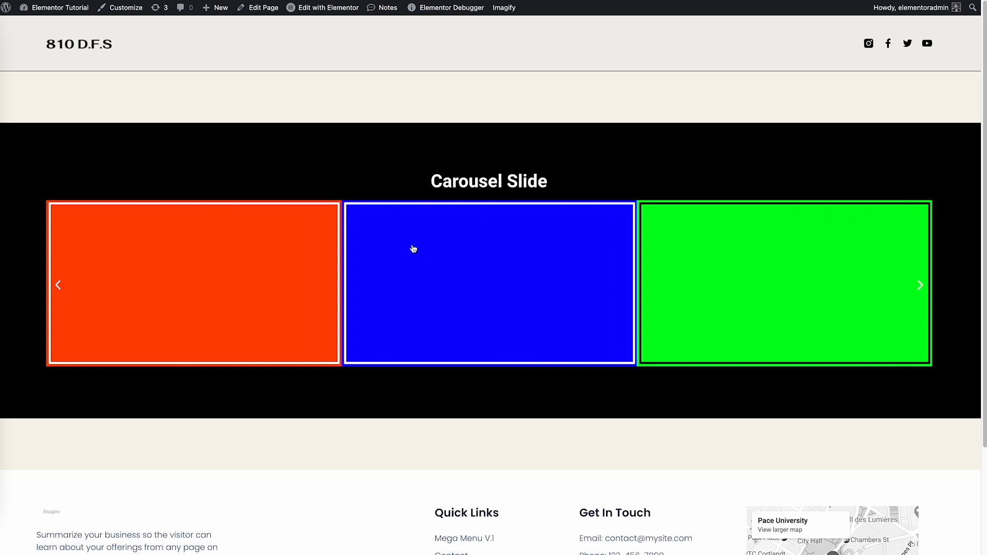
Step: Inspect the blue middle slide image to see its swiper-slide-next class
{"action": "right_click", "coordinate": [413, 249]}
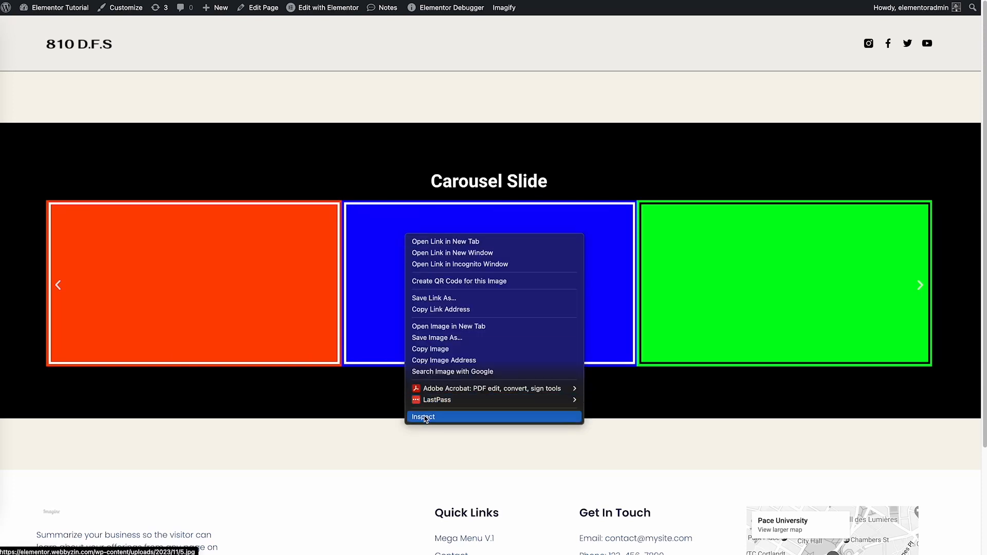
{"action": "left_click", "coordinate": [422, 417]}
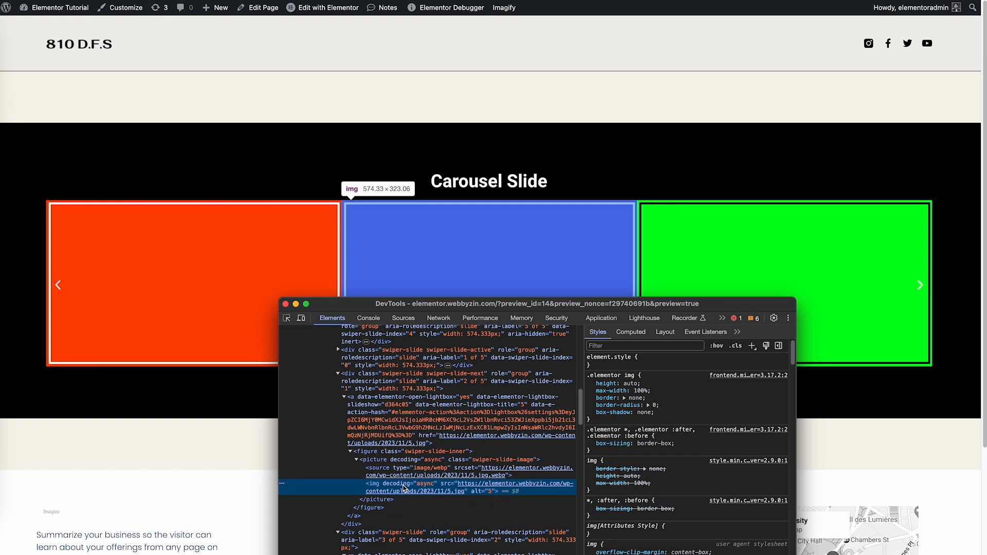
{"action": "mouse_move", "coordinate": [444, 377]}
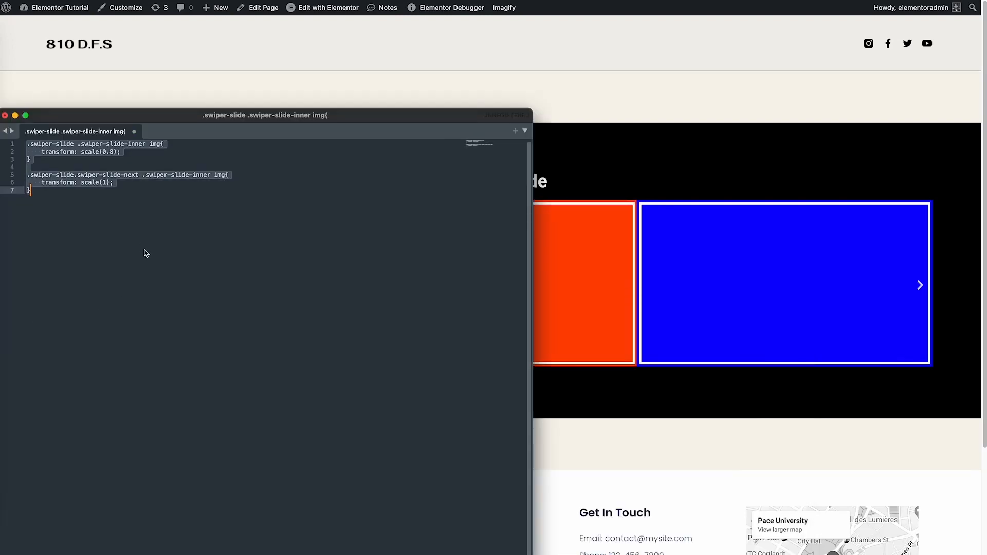
Step: Focus the CSS scaling slide images to 0.8 and swiper-slide-next to 1 for copying
{"action": "left_click", "coordinate": [5, 115]}
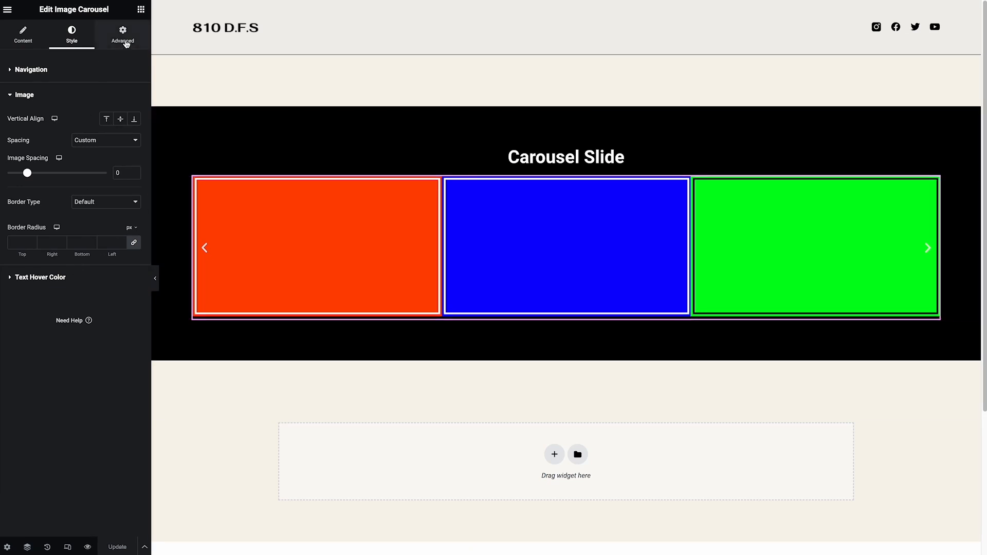
Step: Paste the slide-scaling rules into the carousel's Custom CSS under Advanced
{"action": "left_click", "coordinate": [122, 36]}
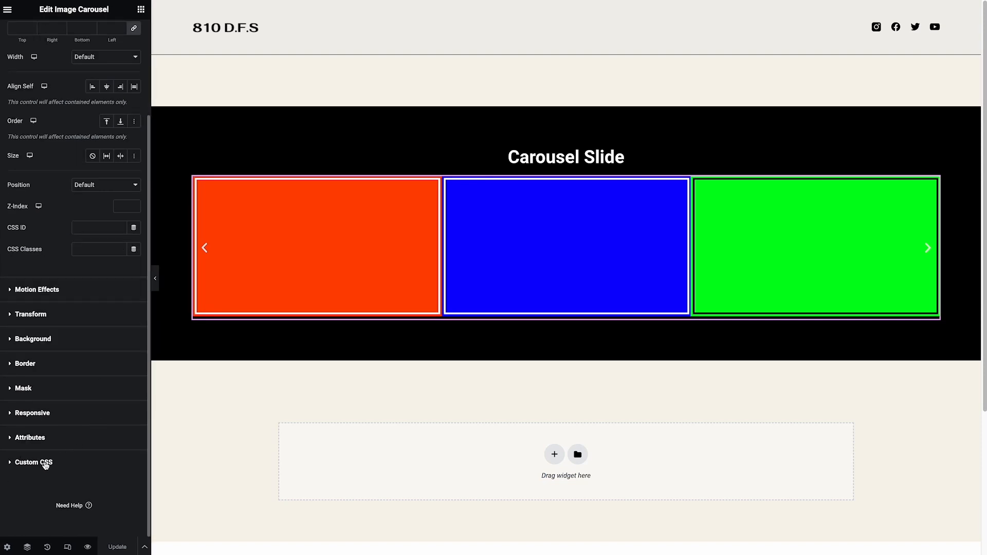
{"action": "left_click", "coordinate": [33, 463]}
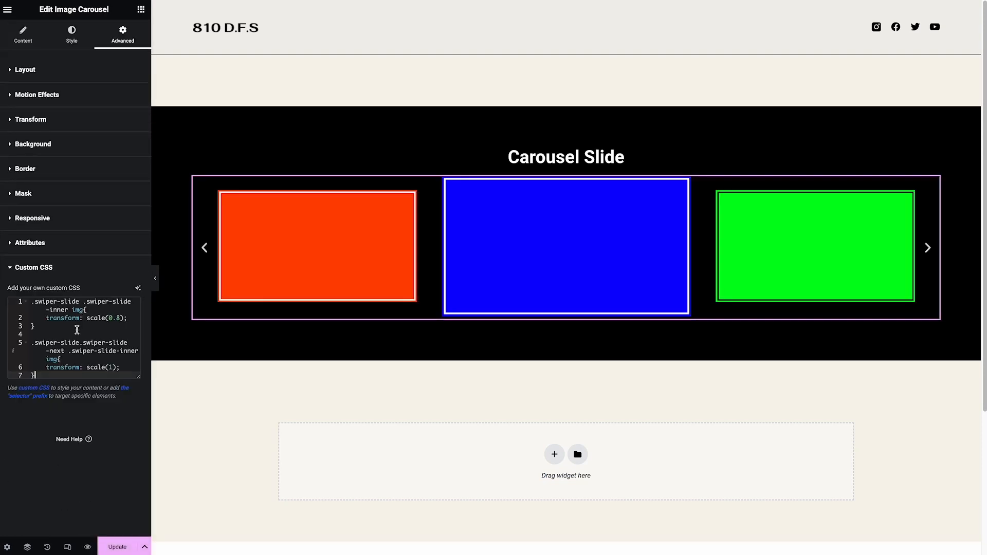
{"action": "left_click", "coordinate": [540, 259]}
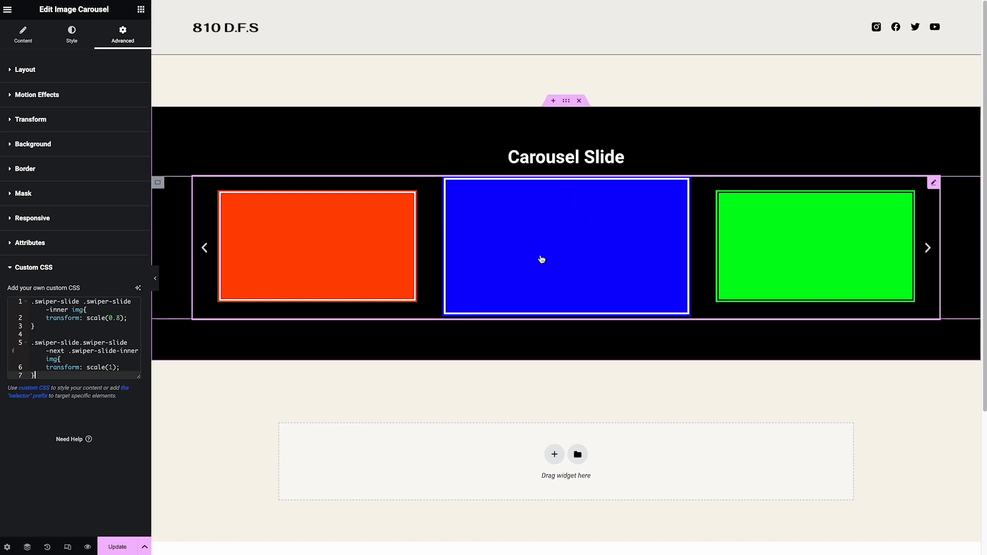
{"action": "mouse_move", "coordinate": [282, 209]}
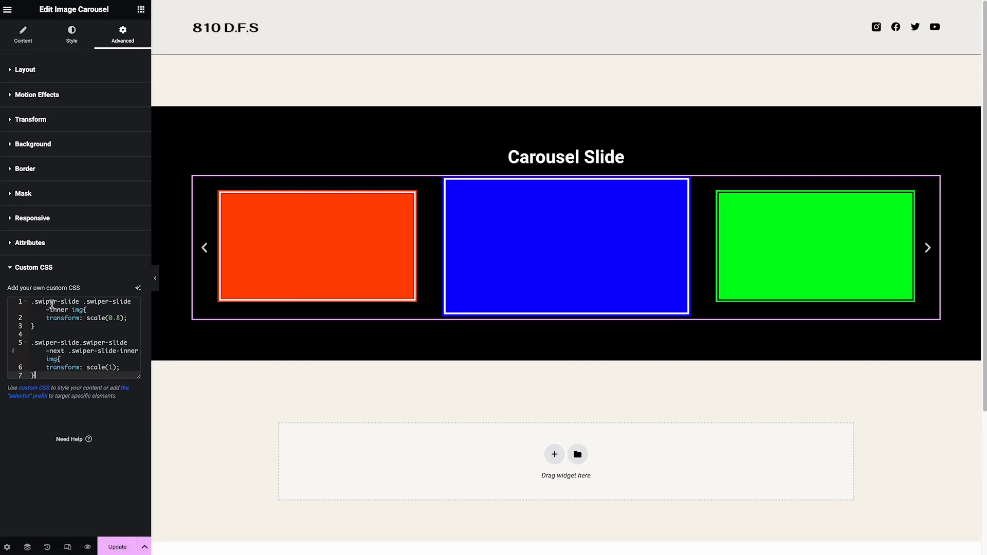
{"action": "left_click", "coordinate": [564, 246]}
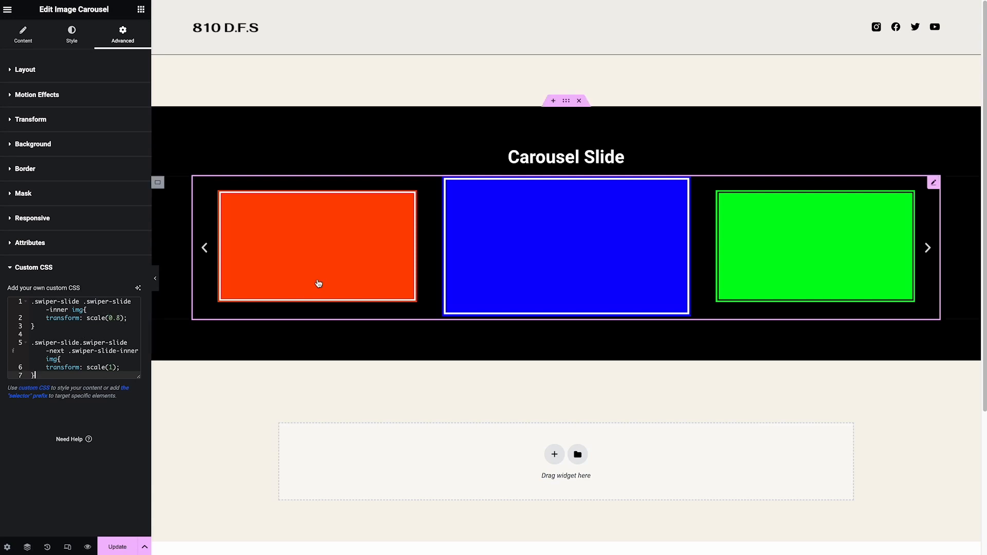
{"action": "mouse_move", "coordinate": [334, 254]}
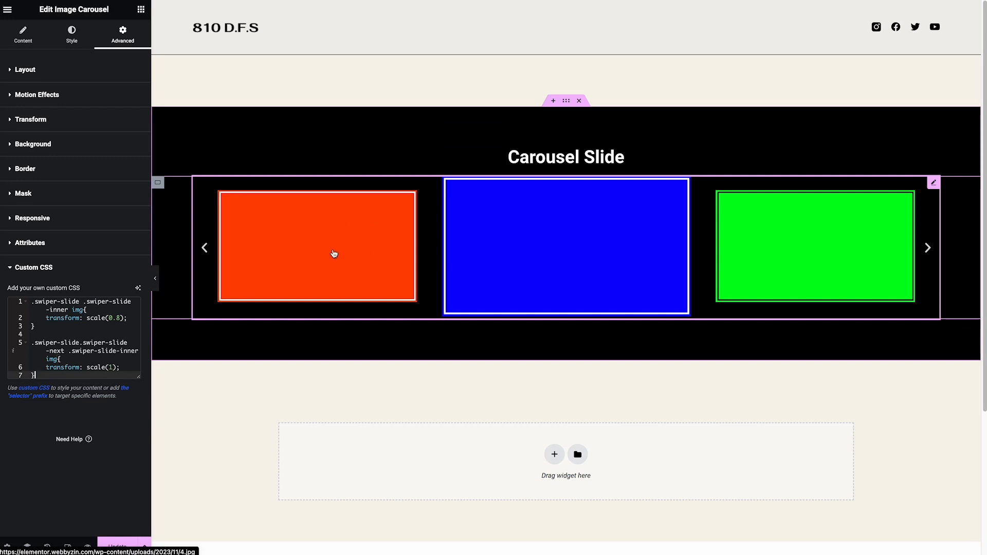
{"action": "mouse_move", "coordinate": [523, 250]}
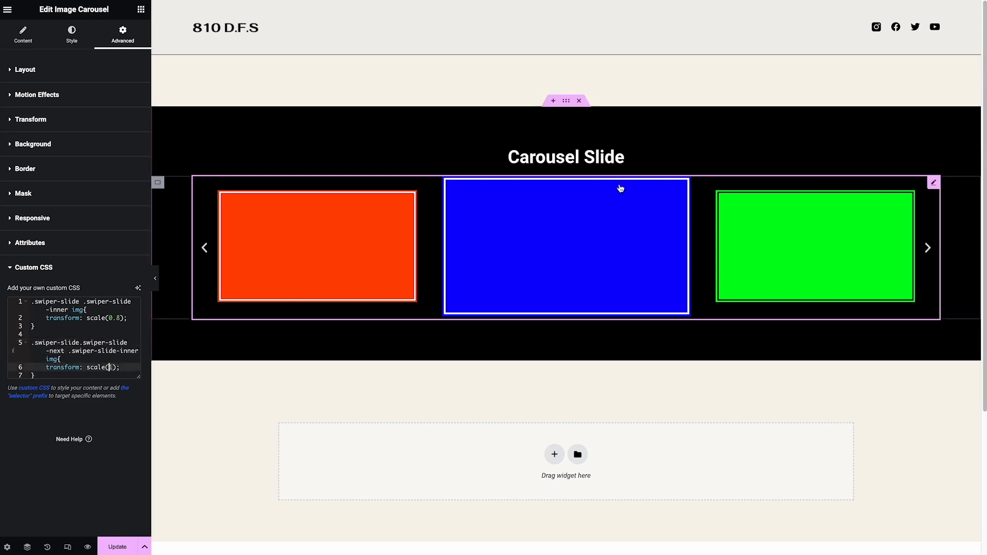
{"action": "mouse_move", "coordinate": [529, 226]}
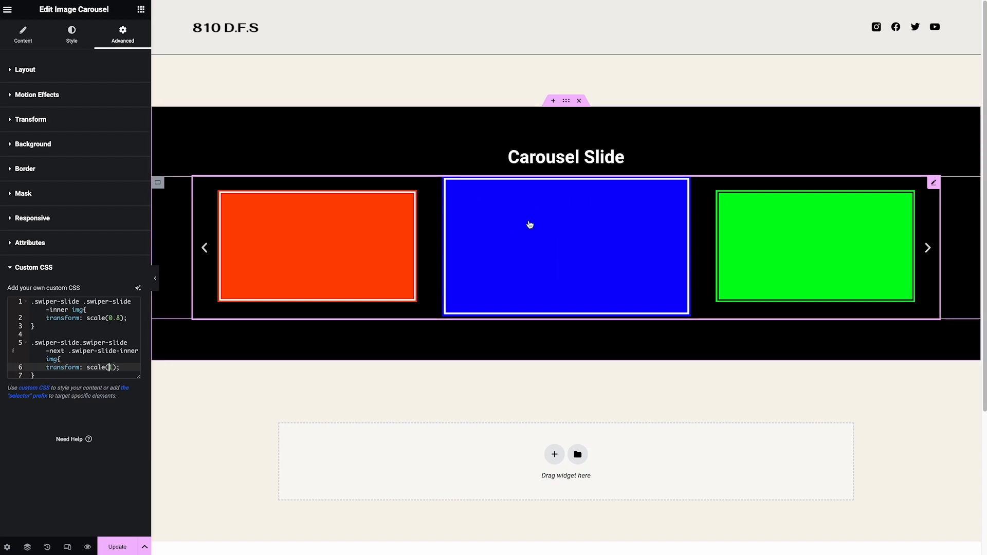
{"action": "mouse_move", "coordinate": [345, 216]}
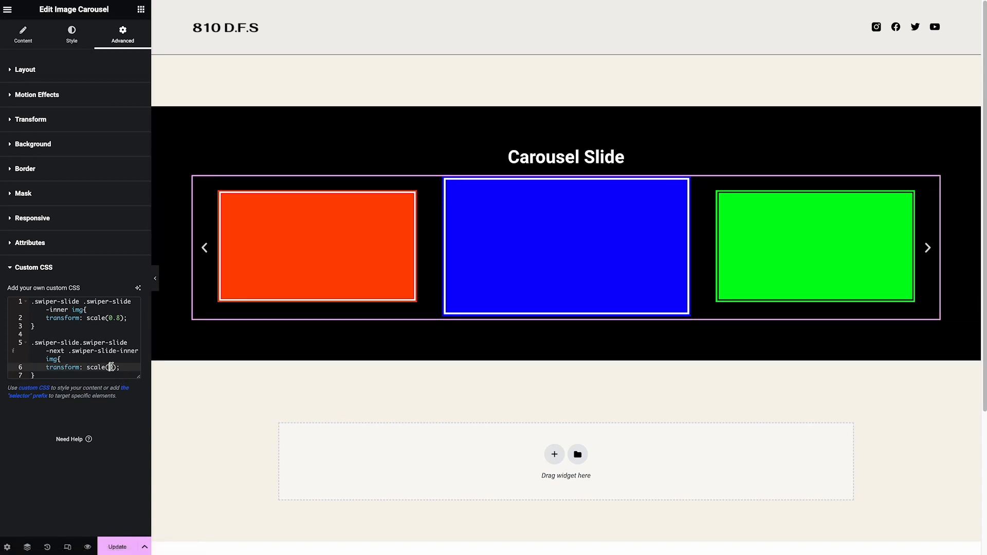
Step: Set .swiper-slide img to scale(0.8) and .swiper-slide-next img to scale(1), then check the enlarged middle slide by advancing the carousel
{"action": "type", "text": "1"}
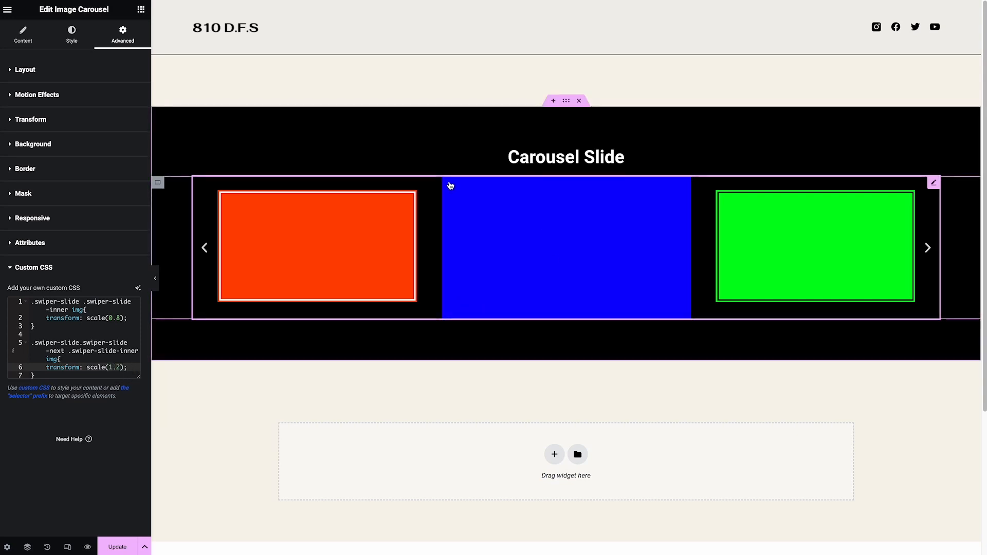
{"action": "mouse_move", "coordinate": [686, 306]}
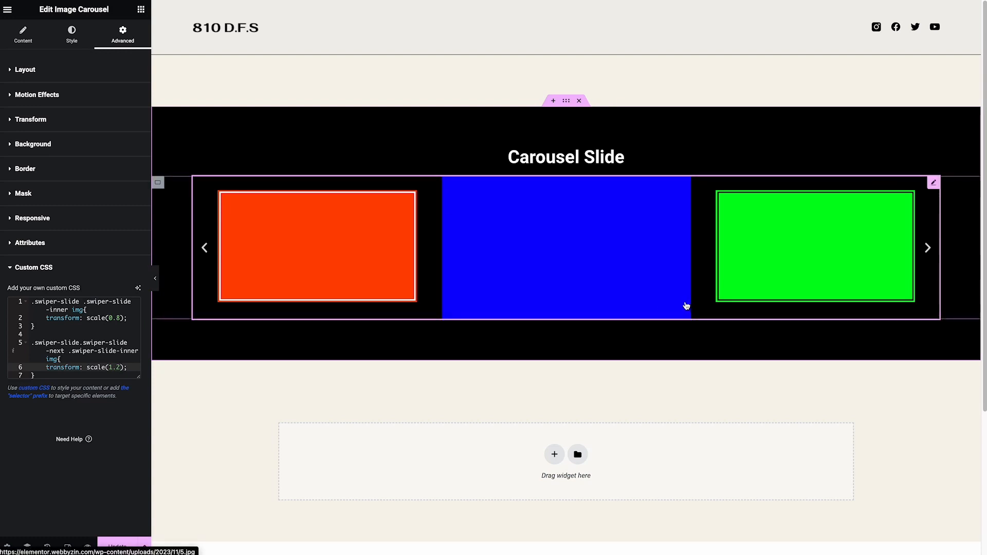
{"action": "mouse_move", "coordinate": [649, 187]}
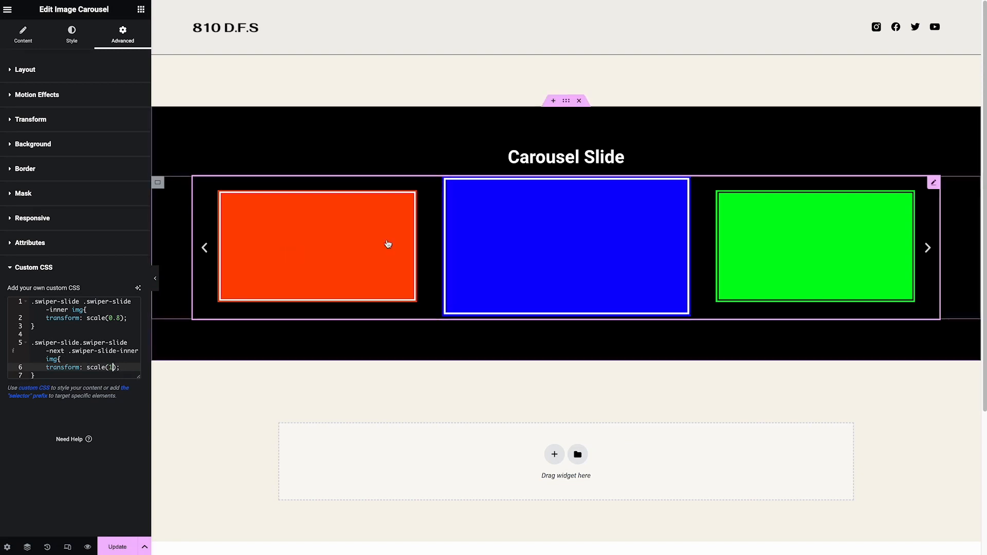
{"action": "mouse_move", "coordinate": [554, 176]}
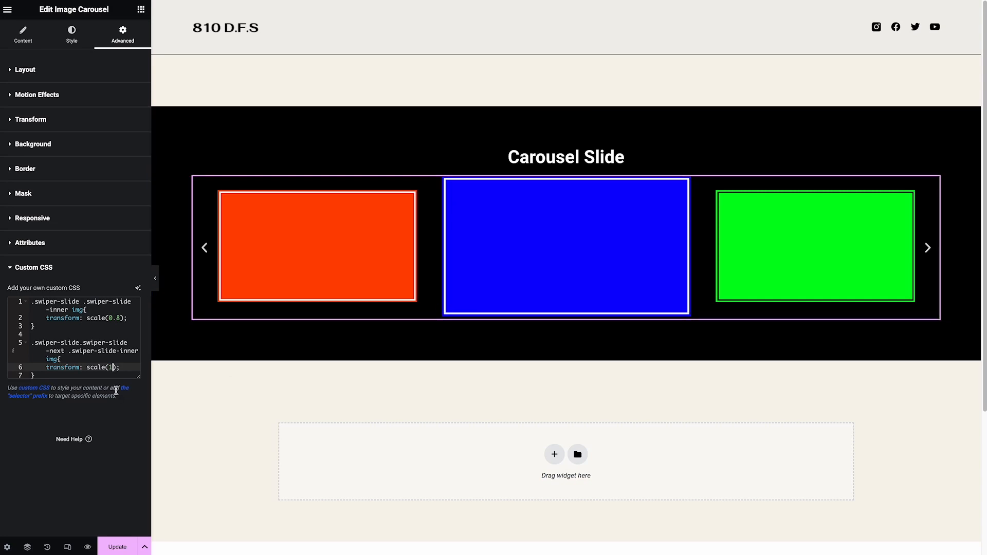
{"action": "type", "text": "1.2"}
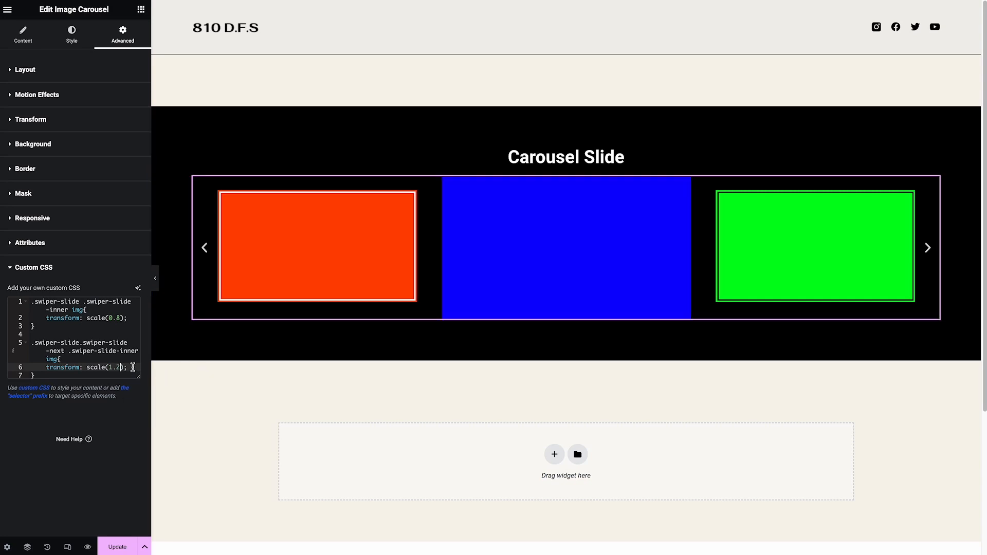
{"action": "left_click", "coordinate": [447, 184]}
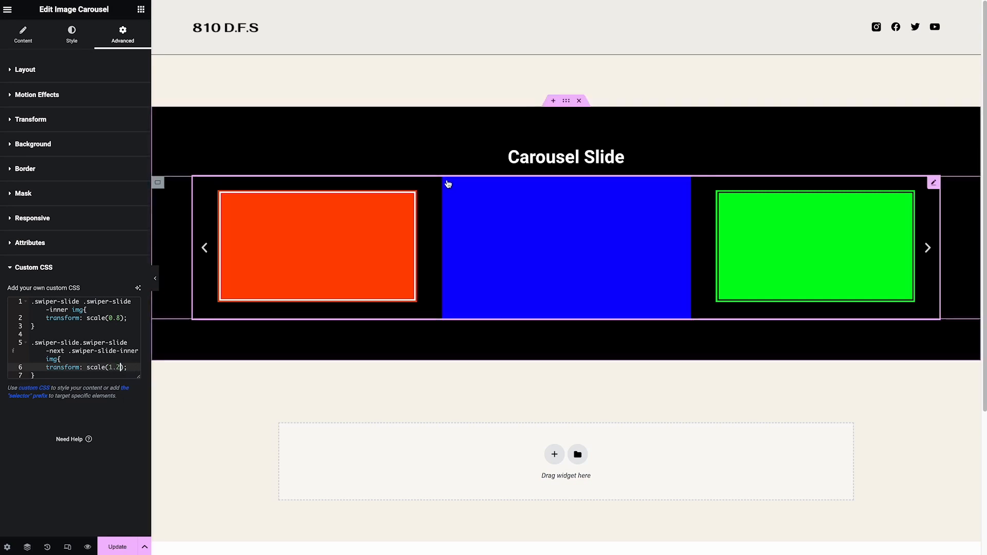
{"action": "mouse_move", "coordinate": [450, 144]}
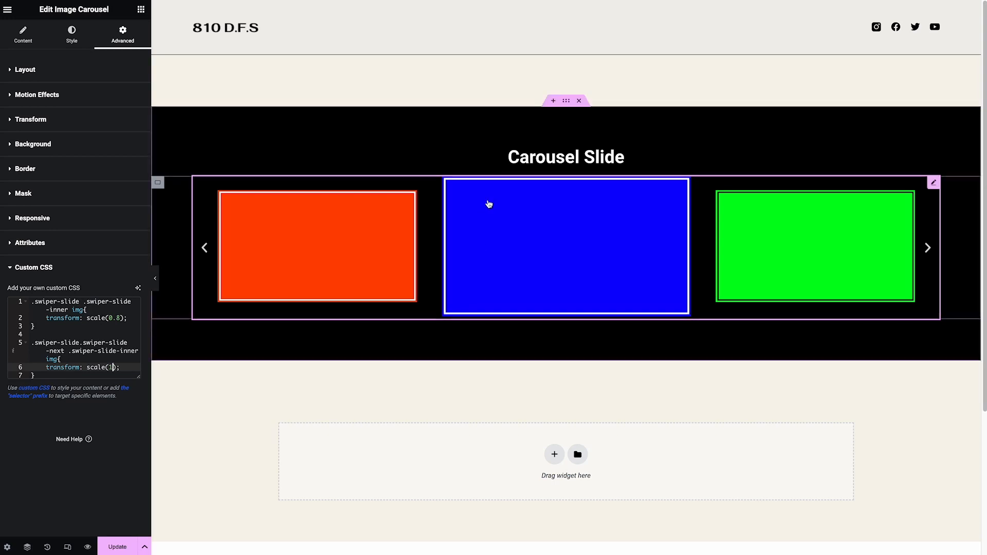
{"action": "mouse_move", "coordinate": [514, 223]}
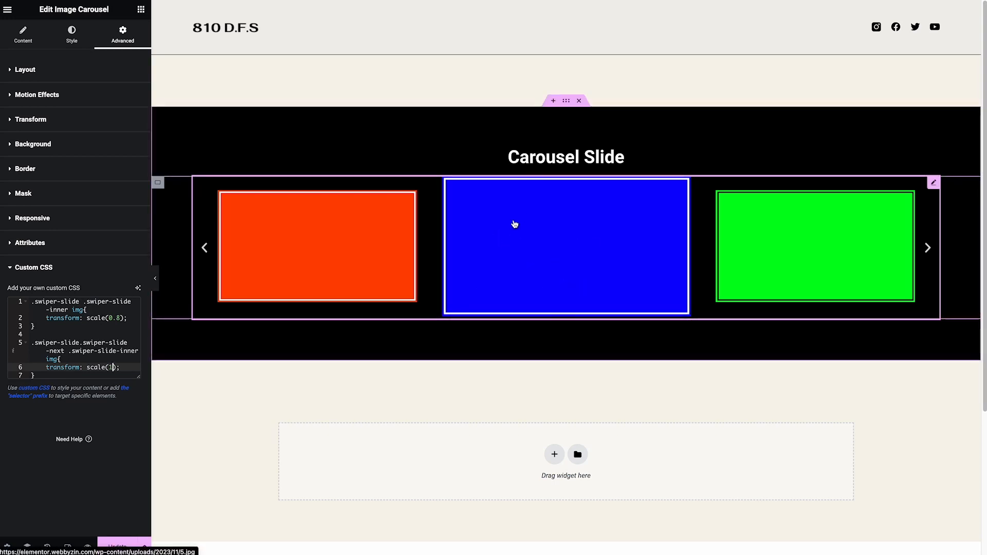
{"action": "mouse_move", "coordinate": [741, 248]}
{"action": "type", "text": "7"}
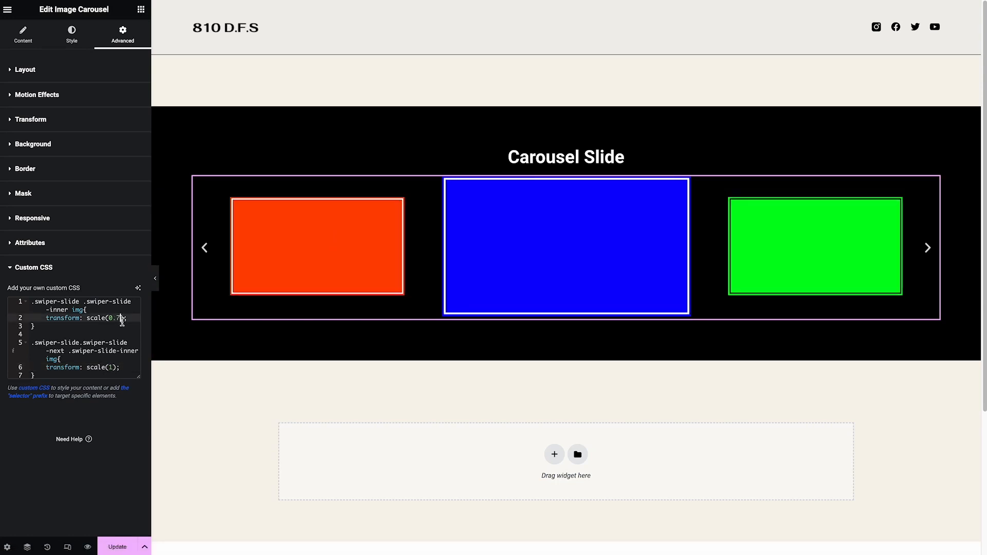
{"action": "mouse_move", "coordinate": [149, 322]}
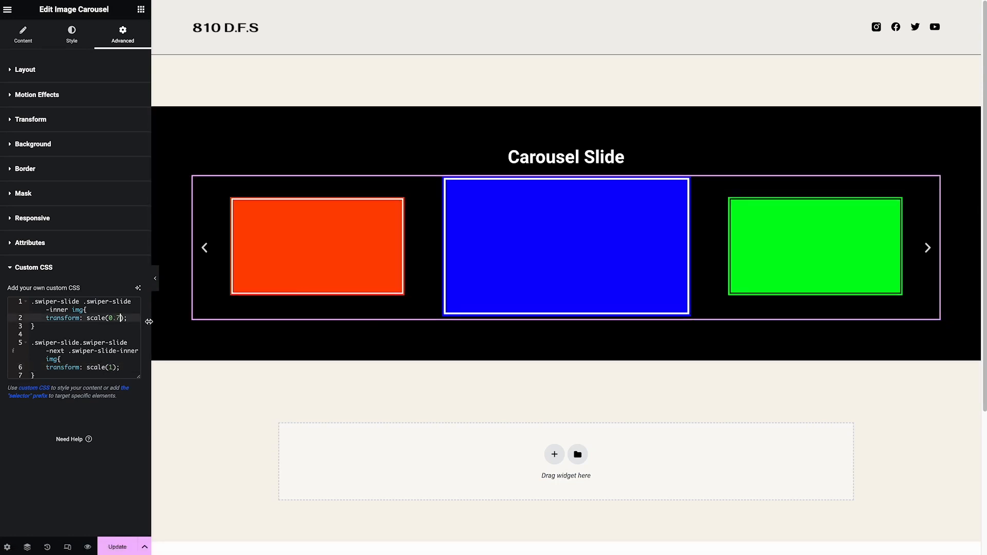
{"action": "type", "text": "8"}
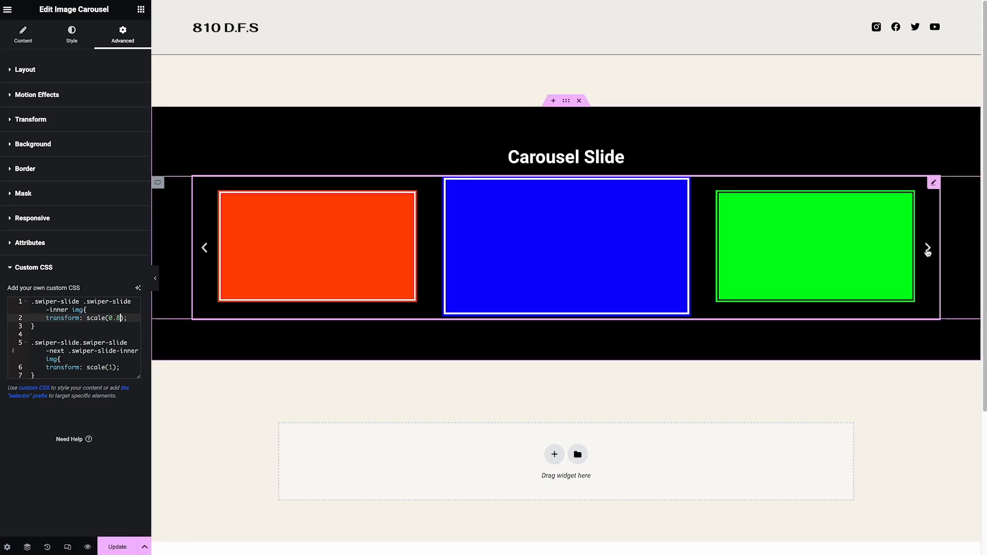
{"action": "left_click", "coordinate": [926, 247]}
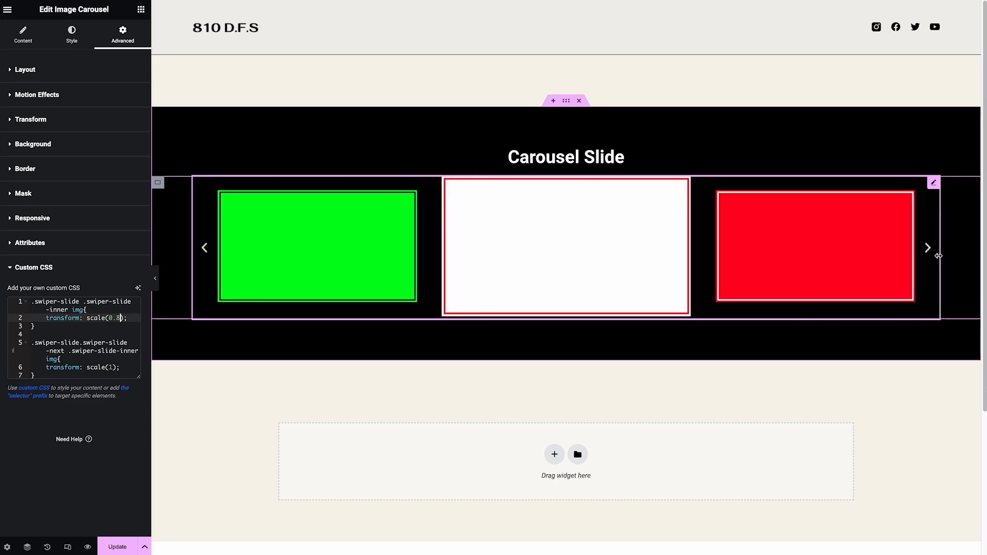
{"action": "left_click", "coordinate": [927, 247]}
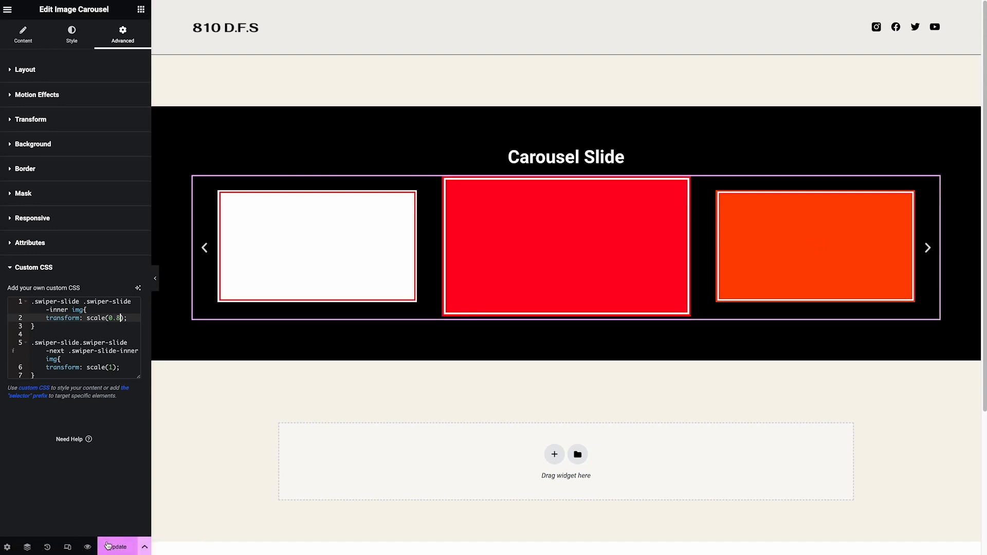
Step: Set Autoplay to Yes in the carousel's Additional Options and update the page
{"action": "left_click", "coordinate": [23, 35]}
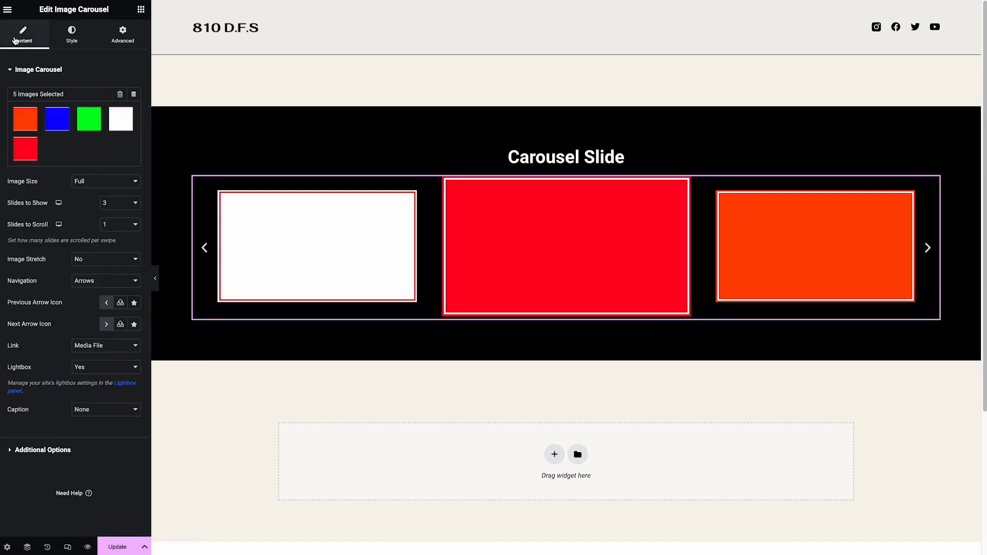
{"action": "left_click", "coordinate": [42, 449]}
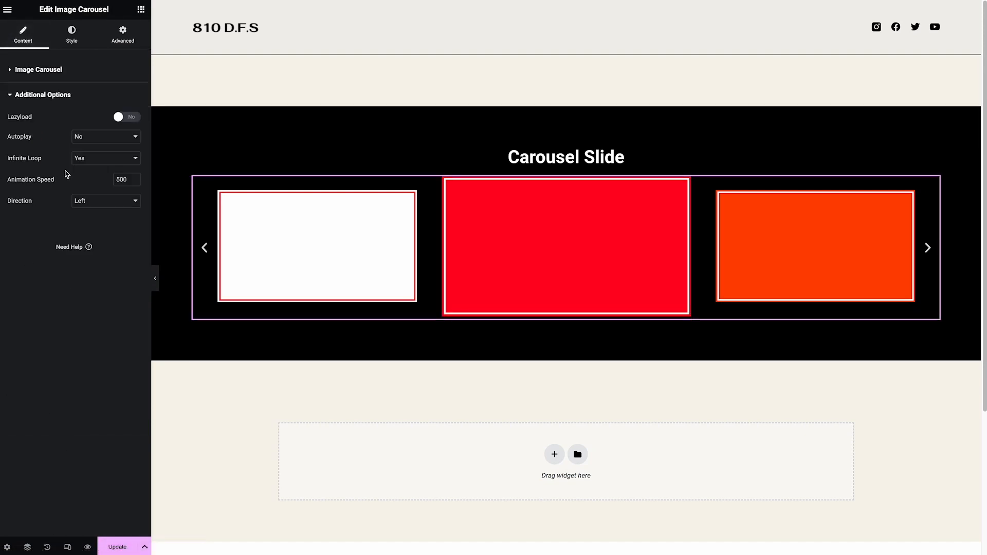
{"action": "left_click", "coordinate": [105, 137]}
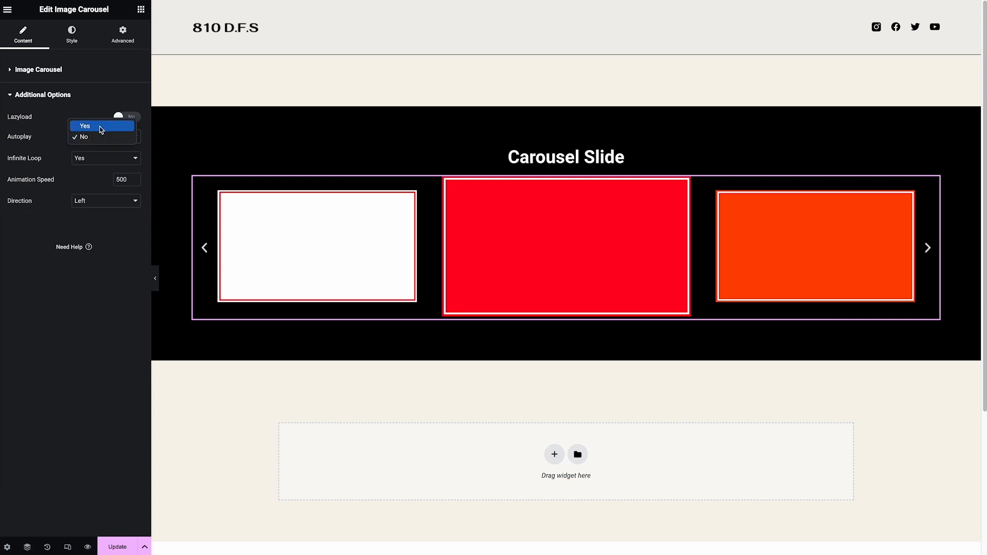
{"action": "left_click", "coordinate": [84, 125]}
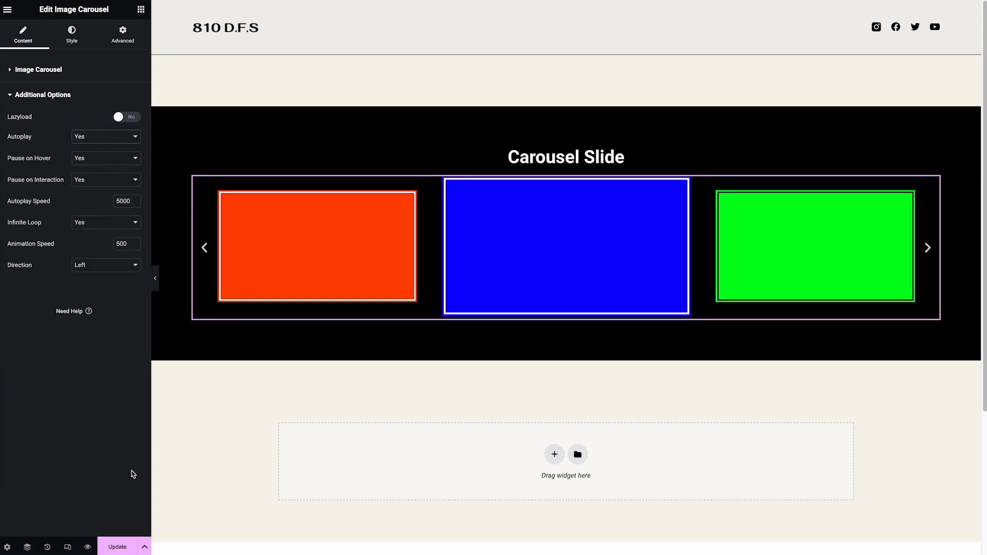
{"action": "left_click", "coordinate": [118, 546]}
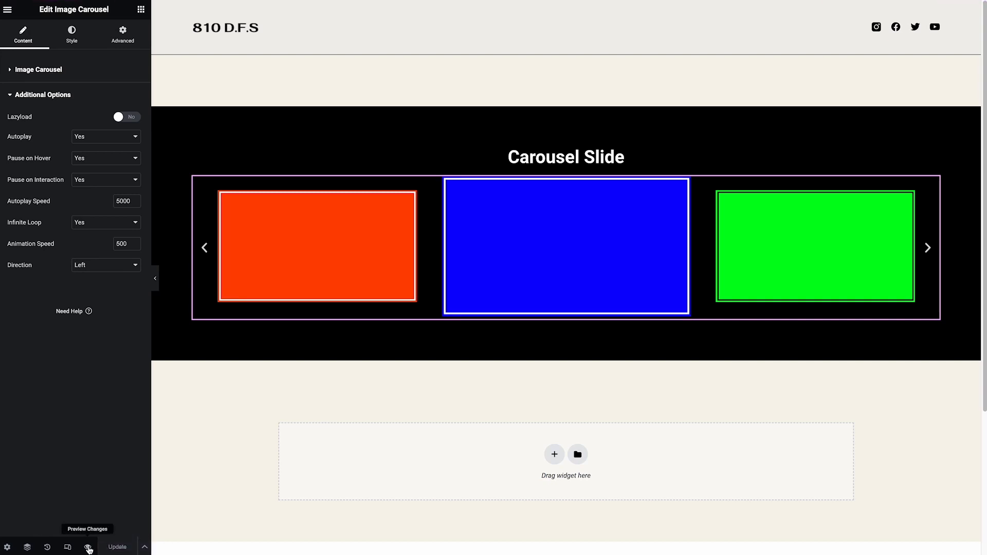
{"action": "left_click", "coordinate": [88, 546]}
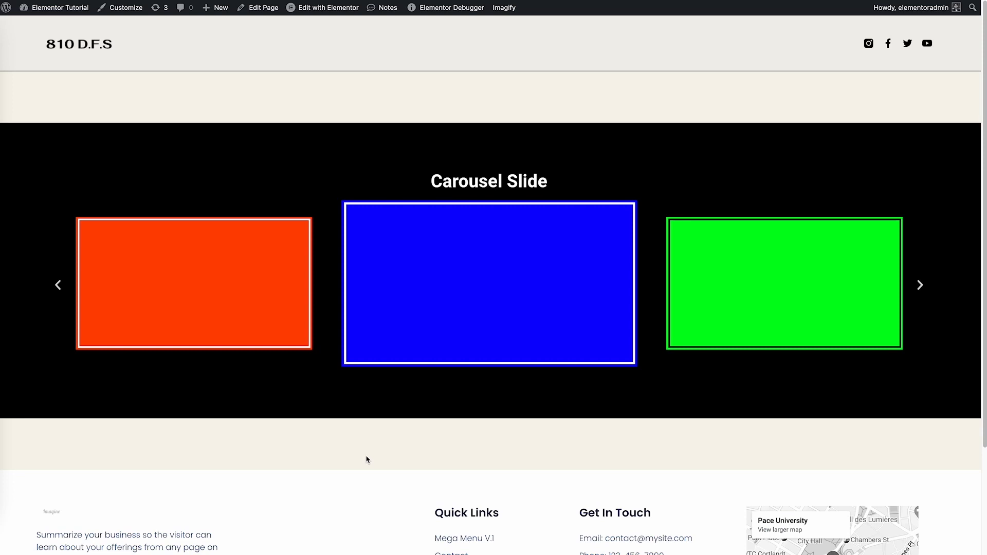
{"action": "left_click", "coordinate": [920, 285]}
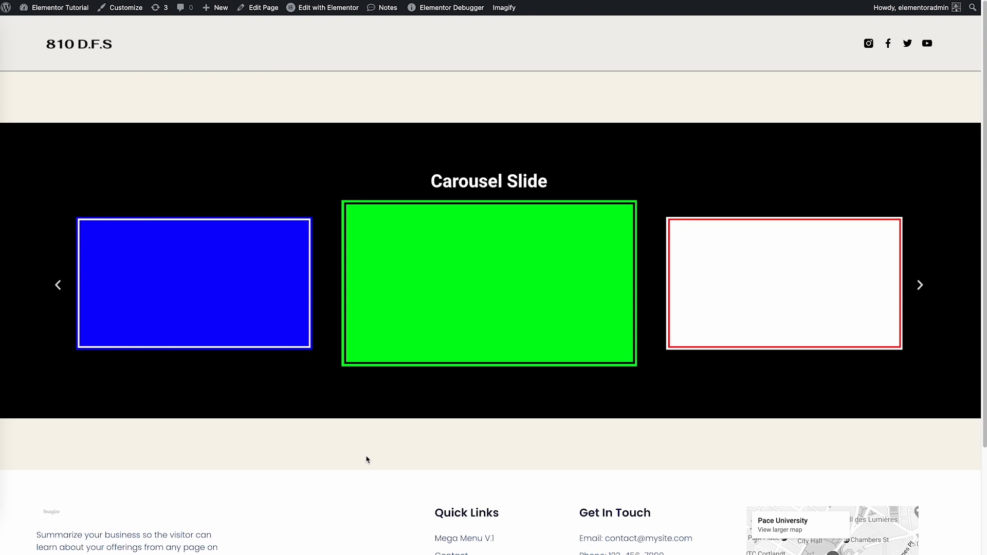
{"action": "left_click", "coordinate": [919, 285]}
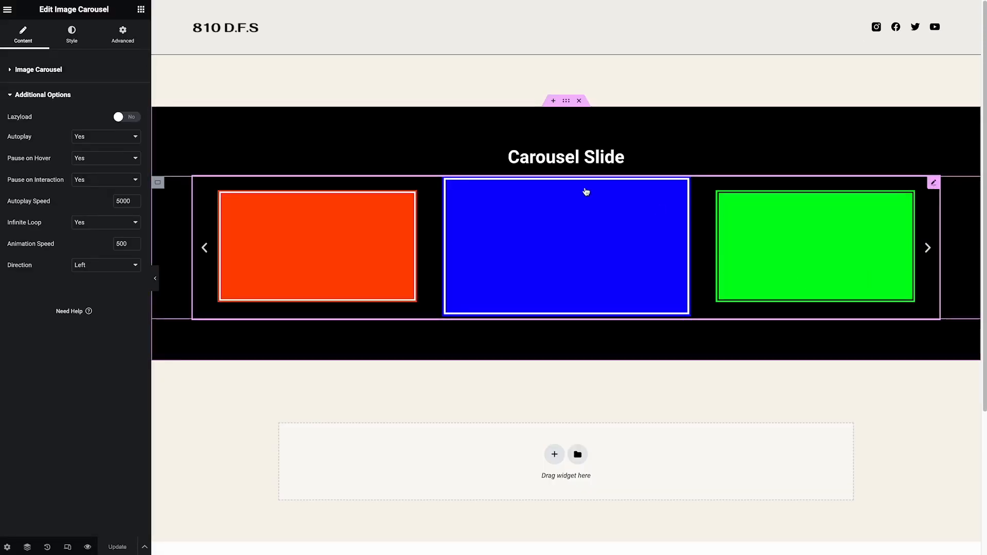
Step: Set a smaller tablet Slides to Show count for the carousel
{"action": "left_click", "coordinate": [38, 69]}
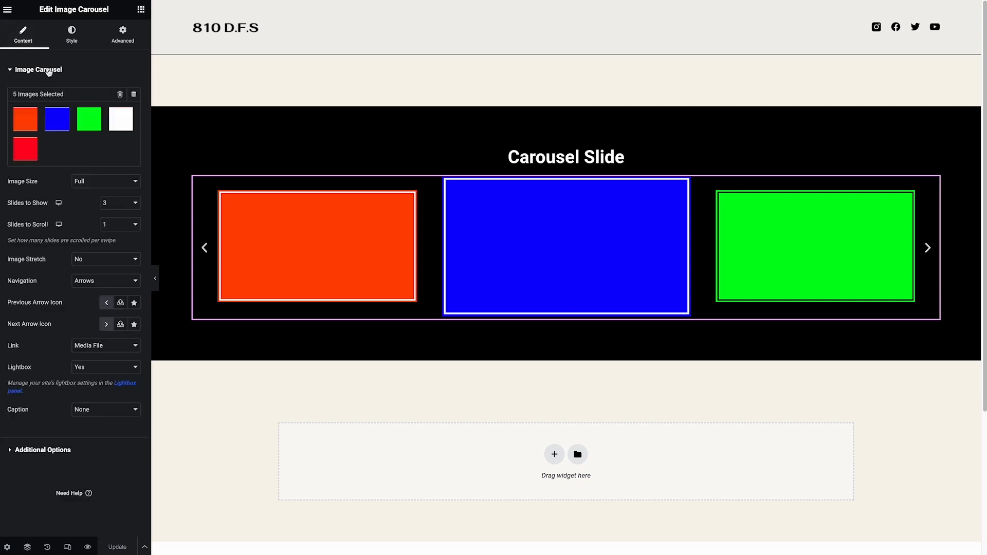
{"action": "mouse_move", "coordinate": [58, 224]}
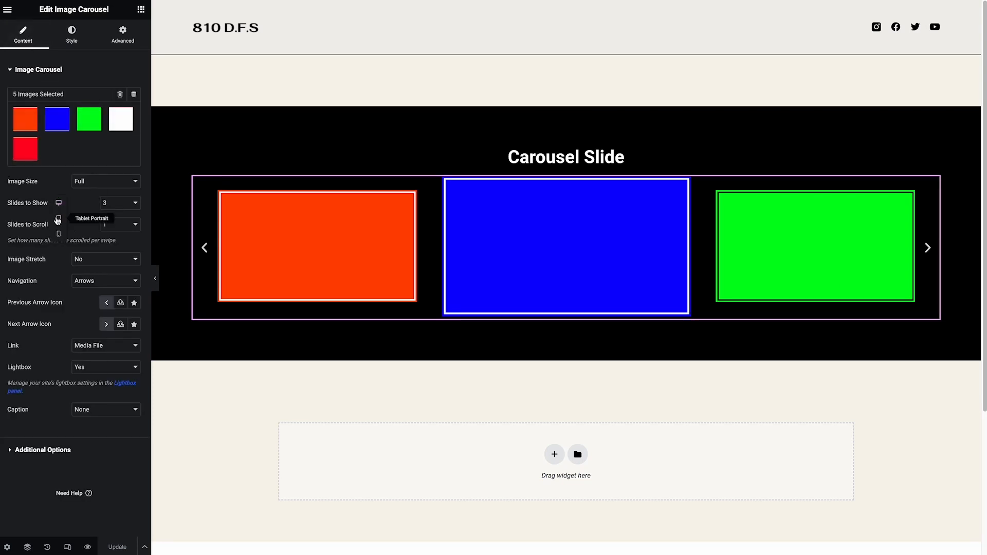
{"action": "left_click", "coordinate": [119, 203]}
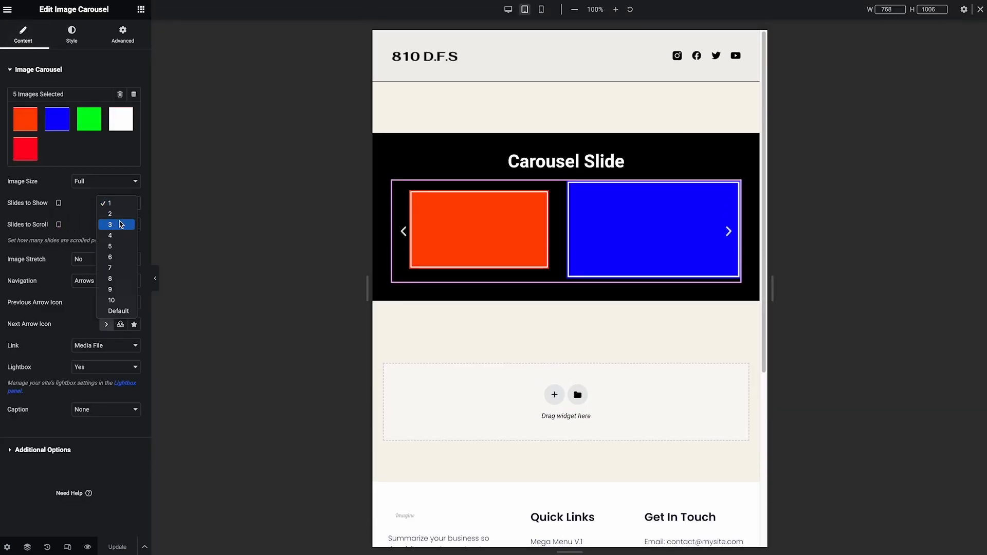
{"action": "left_click", "coordinate": [110, 226]}
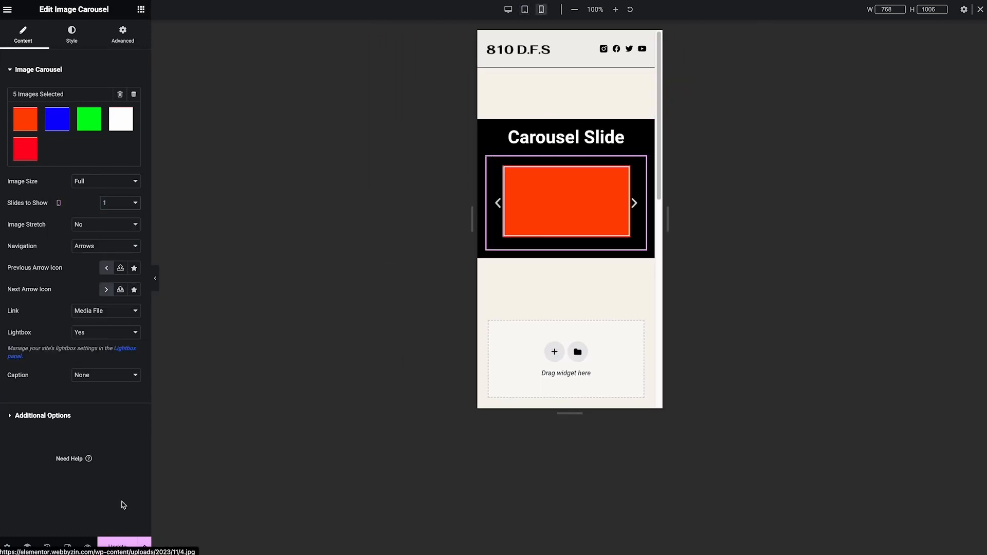
{"action": "mouse_move", "coordinate": [509, 10]}
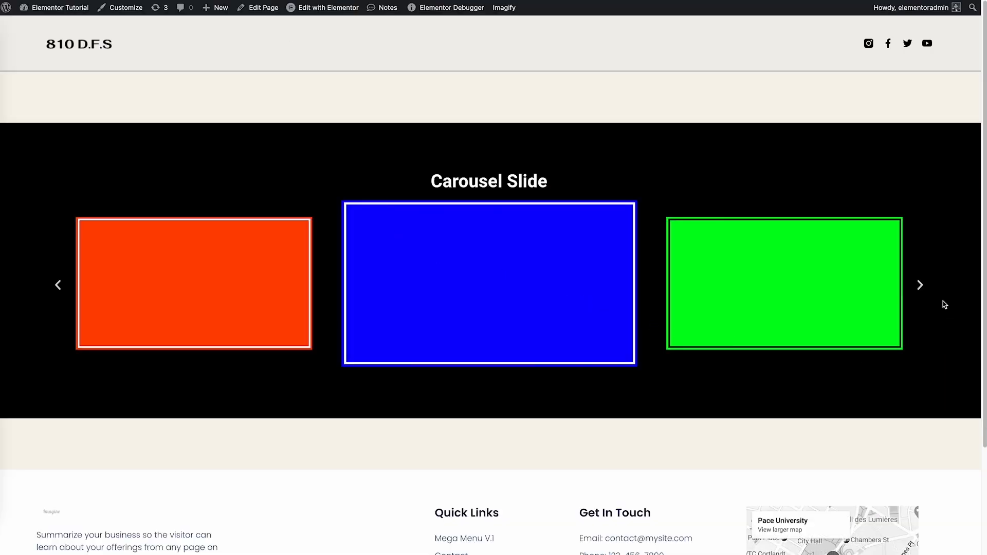
Step: Advance the live carousel to the enlarged red slide, return to the editor and preview again
{"action": "left_click", "coordinate": [920, 285]}
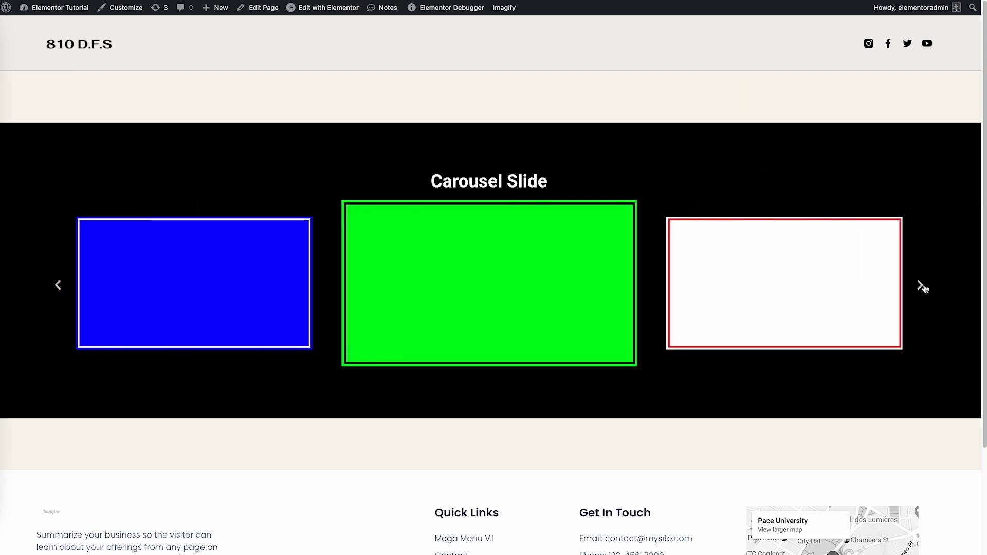
{"action": "mouse_move", "coordinate": [680, 314]}
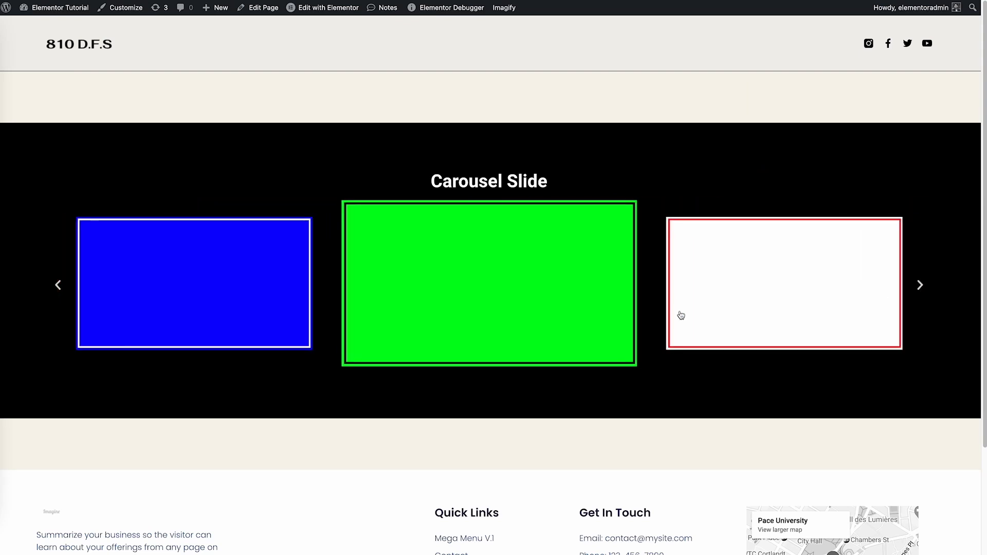
{"action": "mouse_move", "coordinate": [618, 237]}
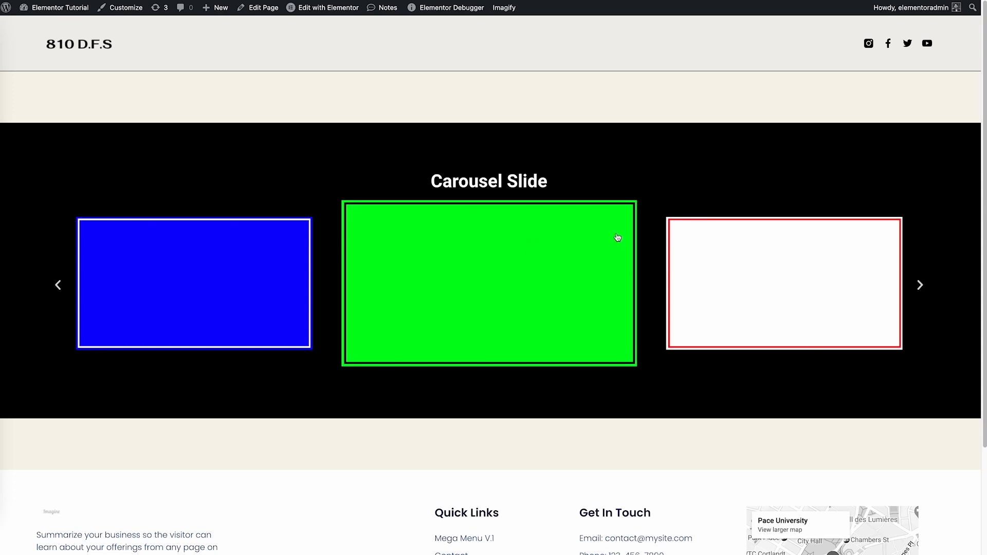
{"action": "mouse_move", "coordinate": [786, 316]}
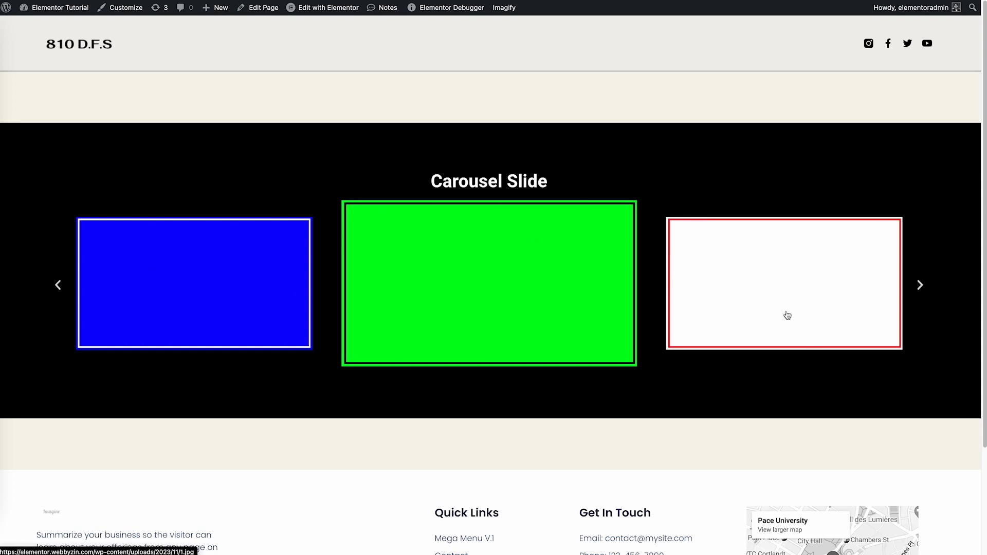
{"action": "mouse_move", "coordinate": [926, 299]}
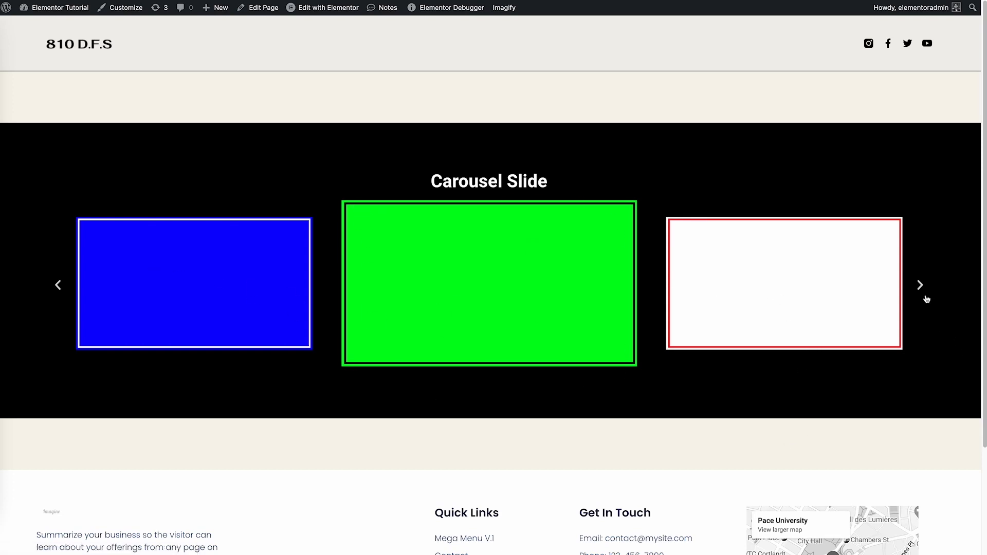
{"action": "left_click", "coordinate": [920, 285]}
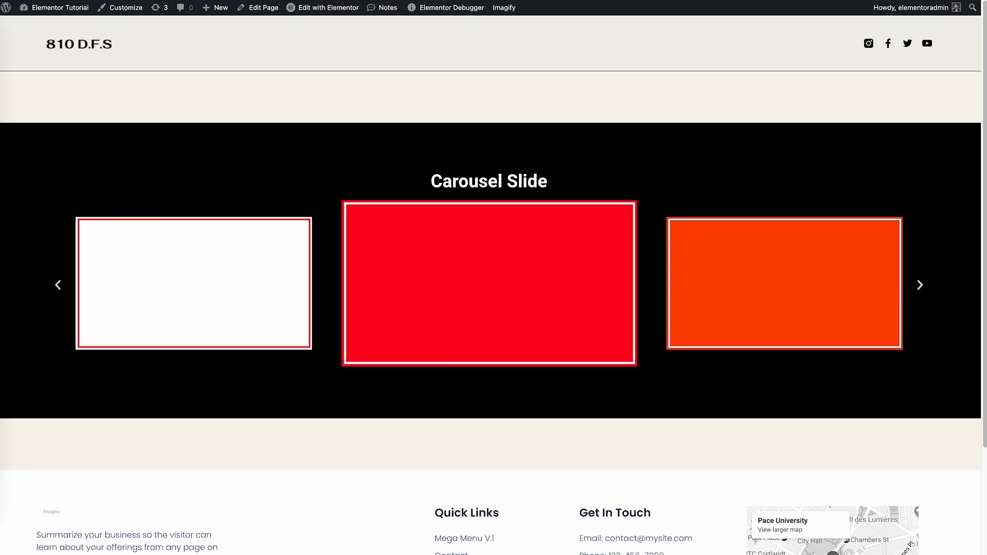
{"action": "left_click", "coordinate": [322, 7]}
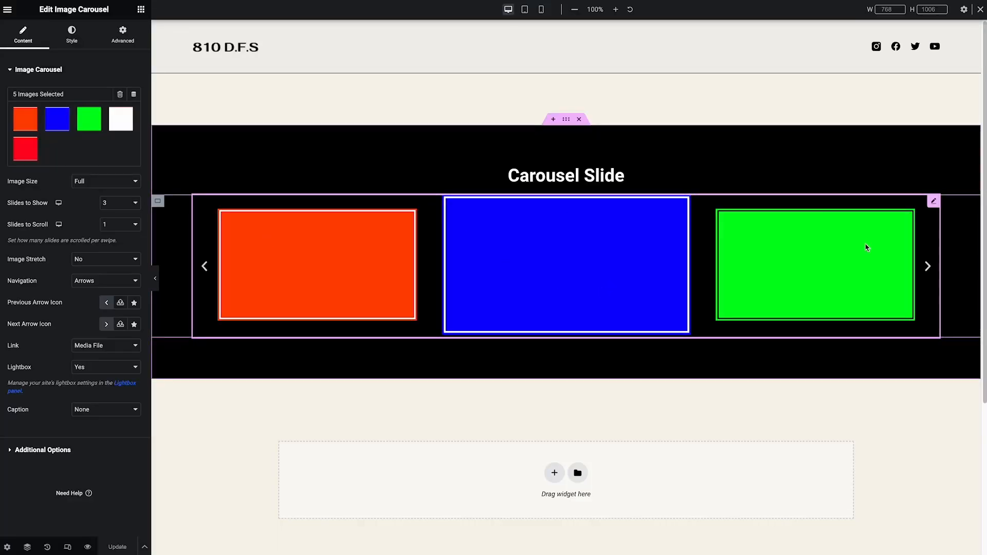
{"action": "left_click", "coordinate": [926, 265]}
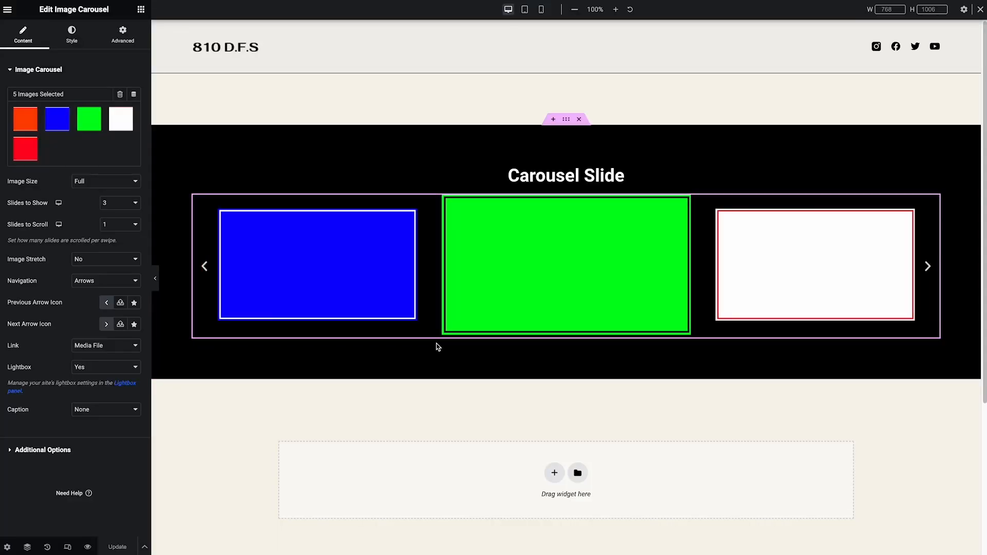
{"action": "left_click", "coordinate": [927, 265]}
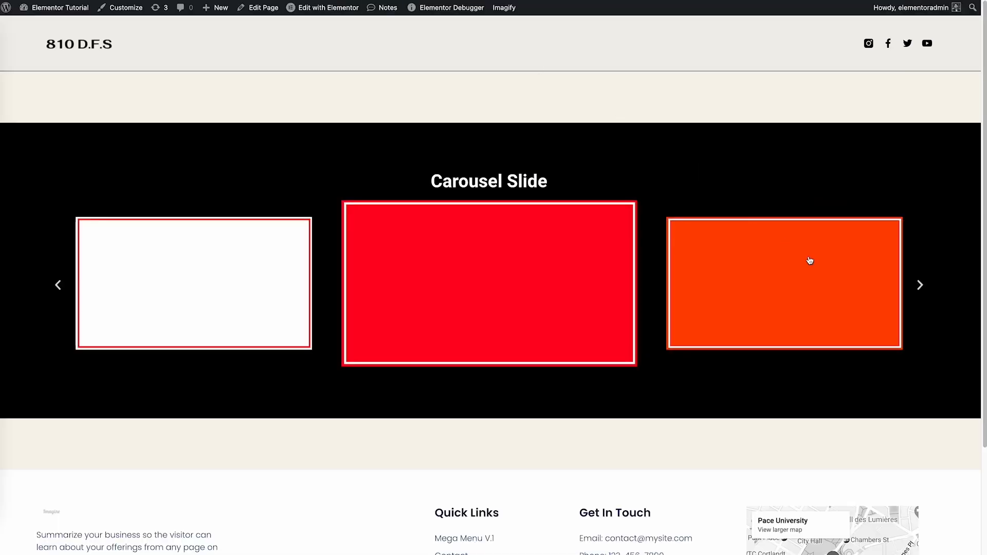
{"action": "mouse_move", "coordinate": [736, 453]}
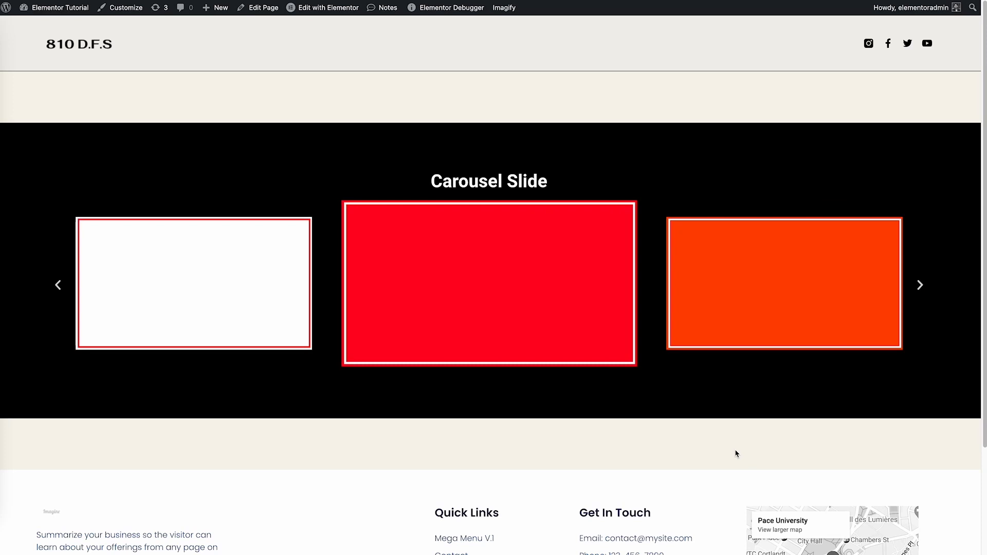